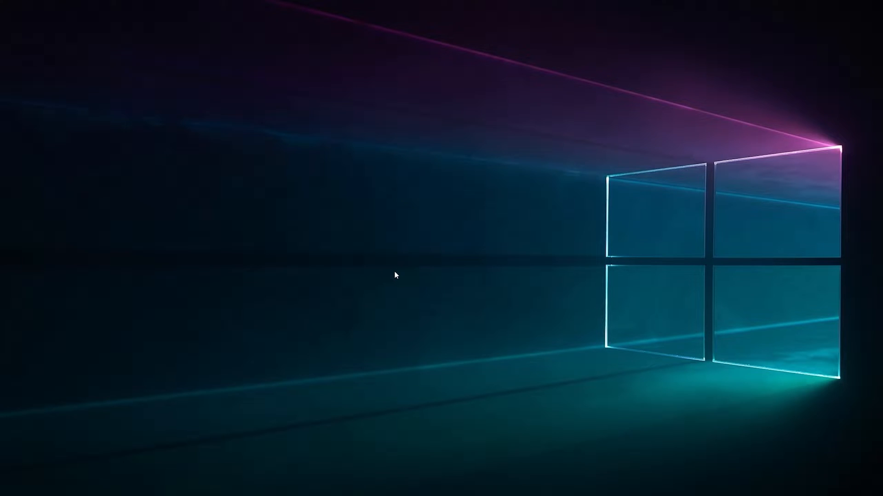
mouse_move(468, 299)
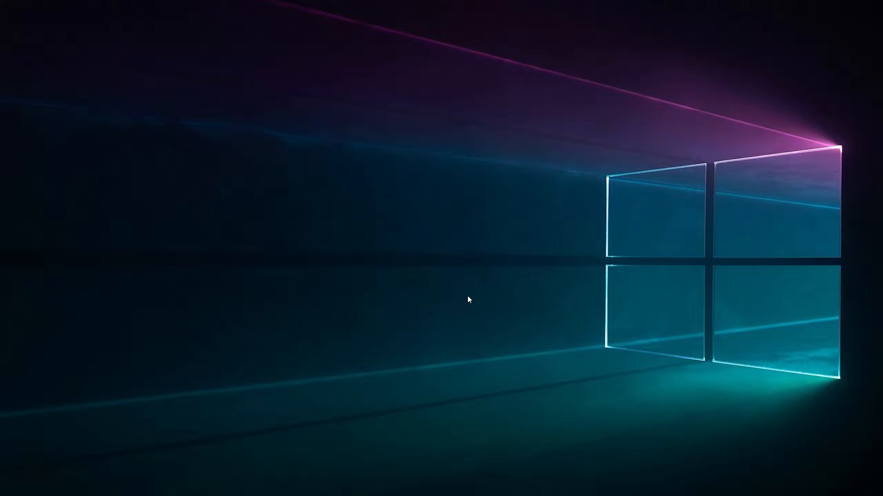
mouse_move(468, 298)
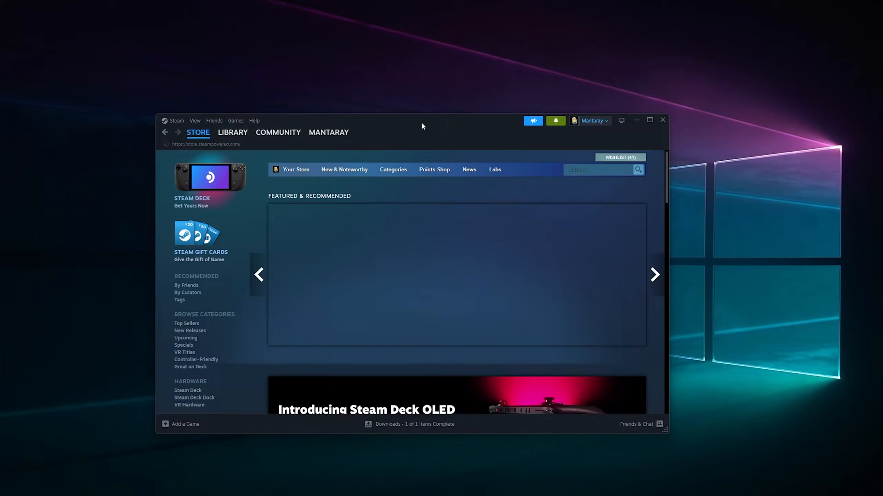
Show The Front Dedicated Server's page in the Steam library of installed titles.
click(232, 132)
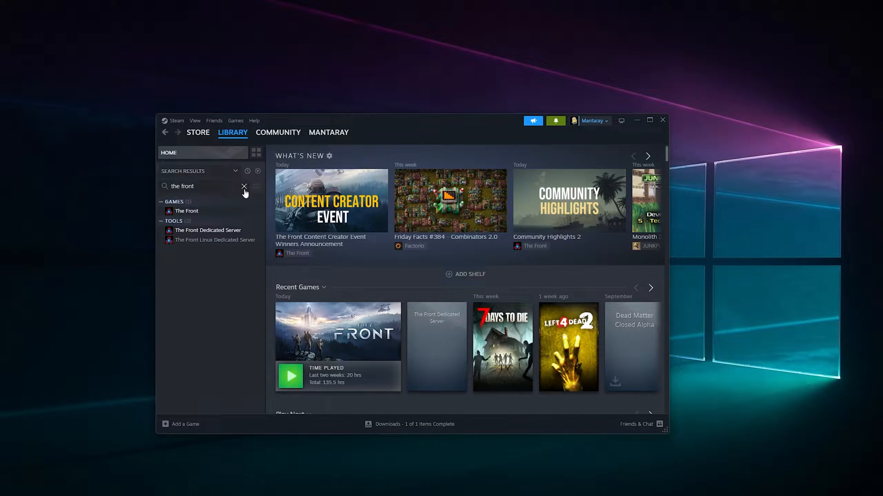
click(243, 187)
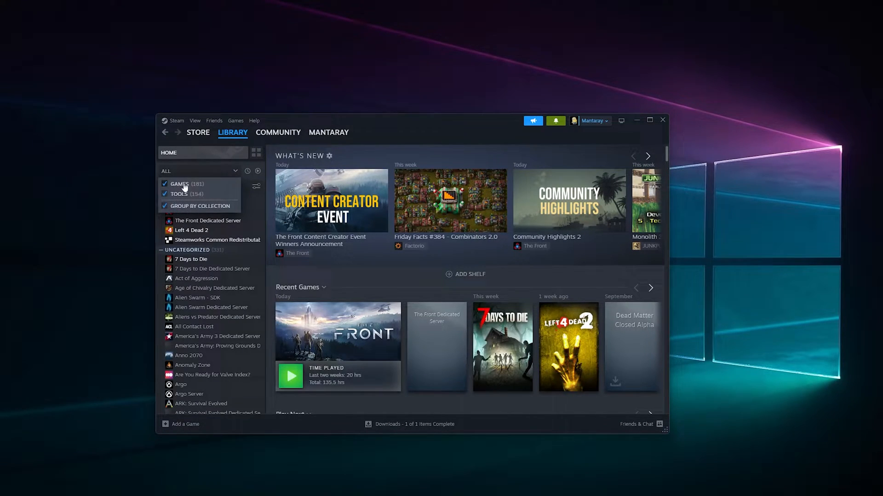
mouse_move(258, 210)
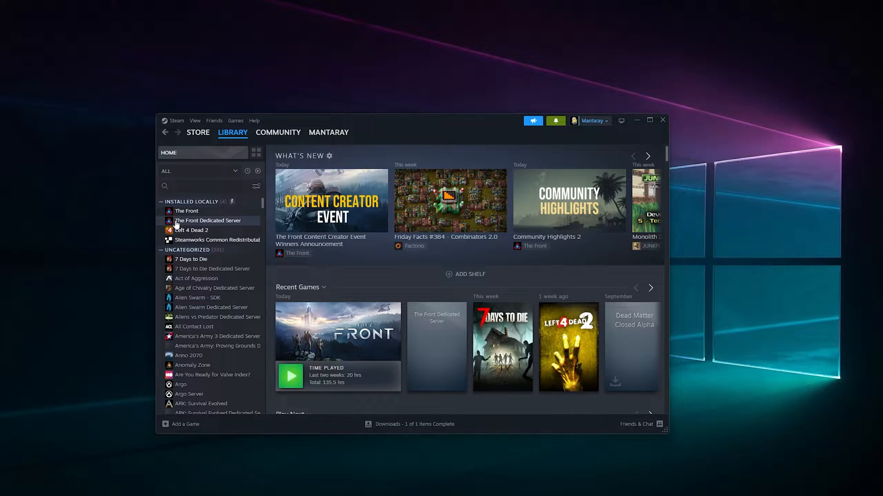
mouse_move(205, 223)
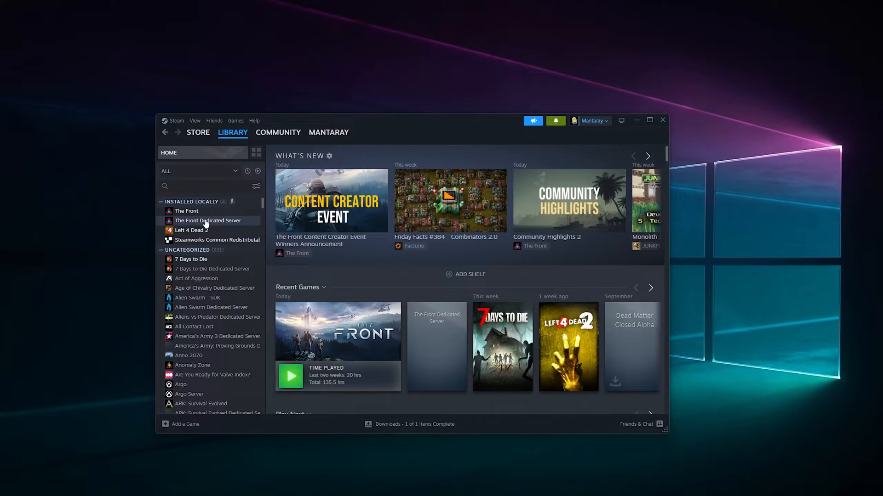
click(208, 220)
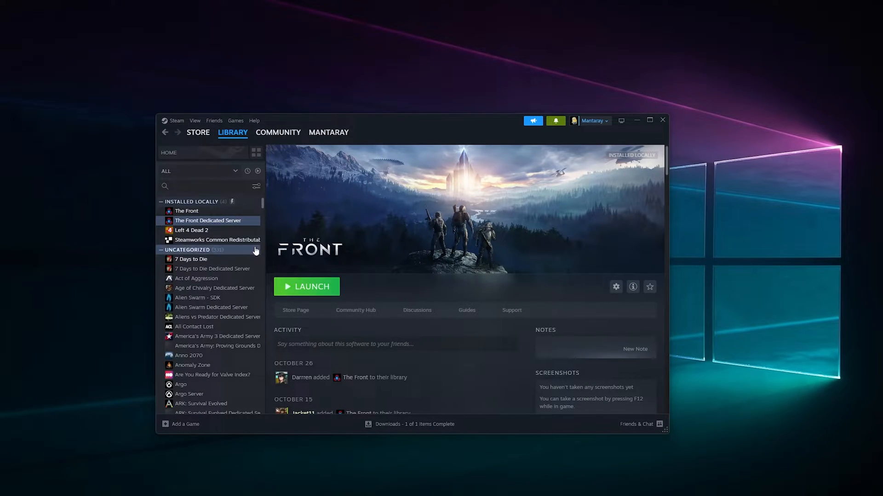
mouse_move(635, 130)
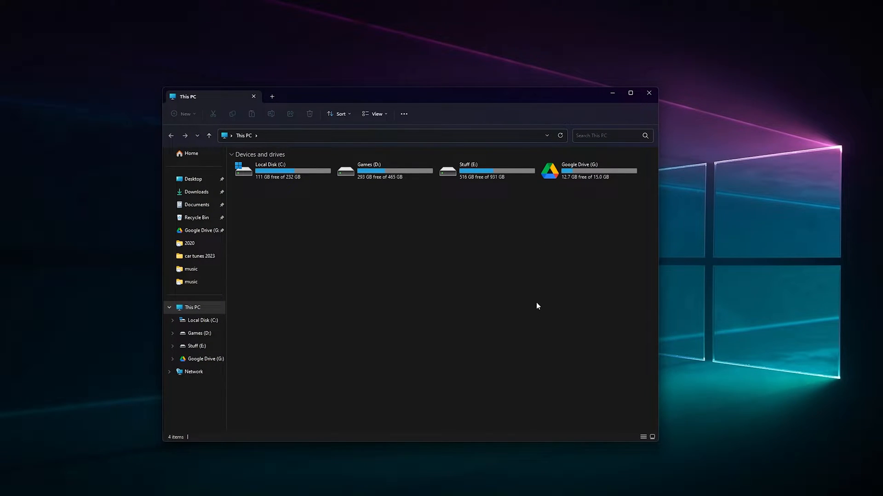
mouse_move(497, 260)
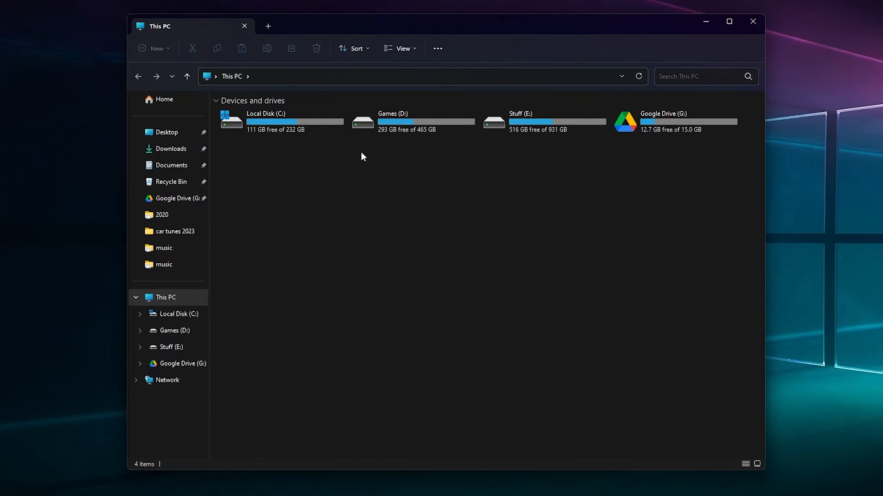
mouse_move(265, 122)
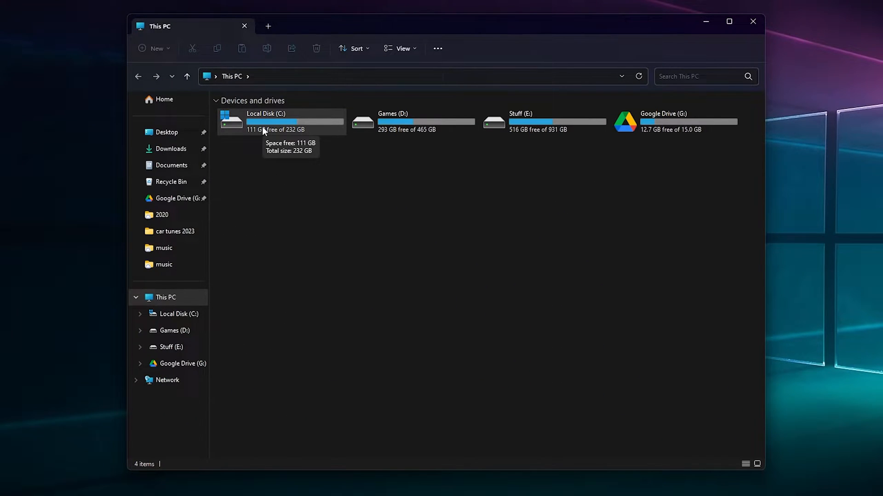
Browse to C:\Program Files (x86)\Steam\steamapps\common.
double_click(265, 122)
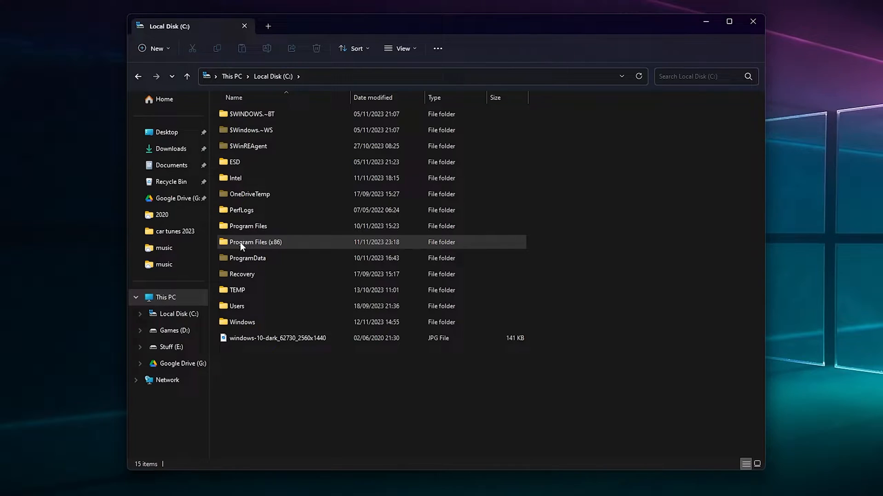
mouse_move(269, 247)
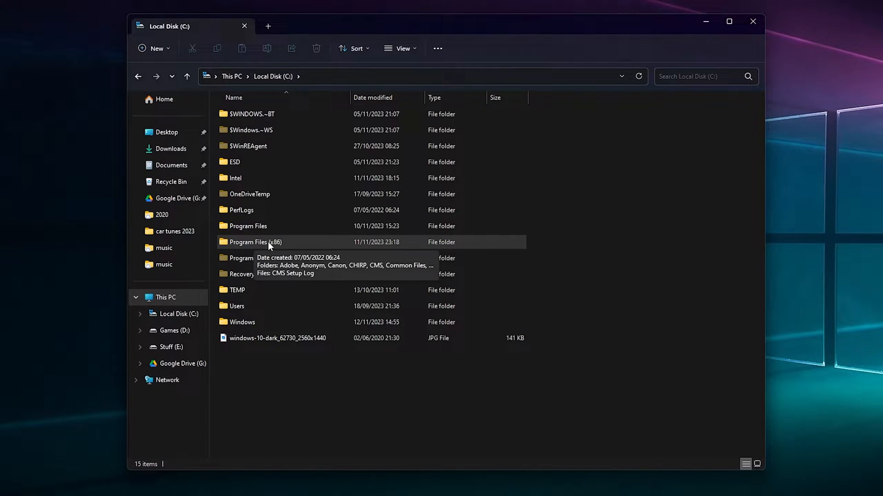
double_click(254, 242)
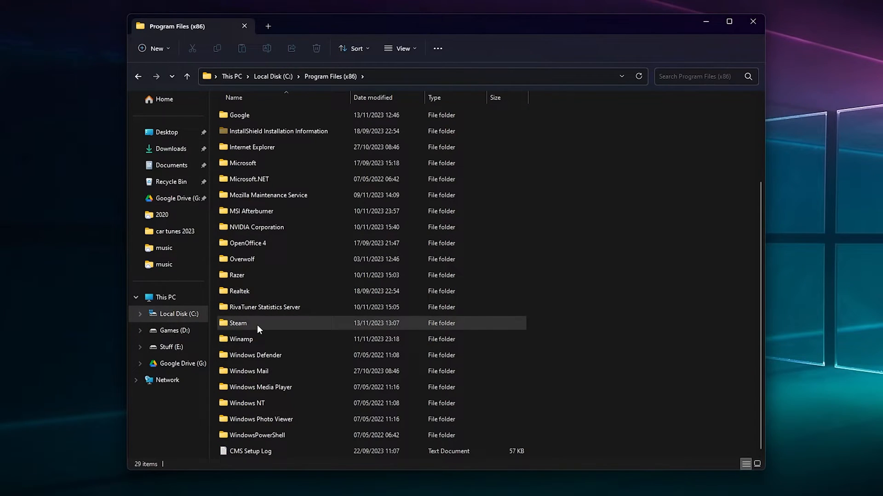
double_click(238, 323)
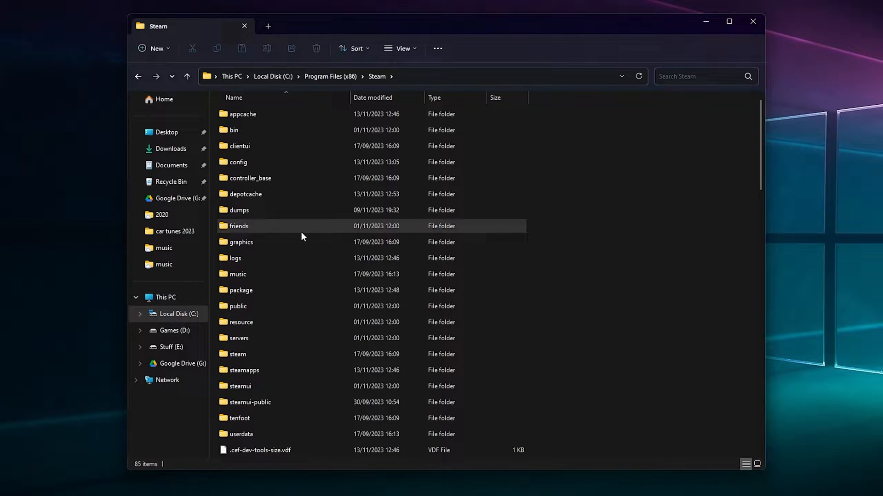
scroll(down, 3)
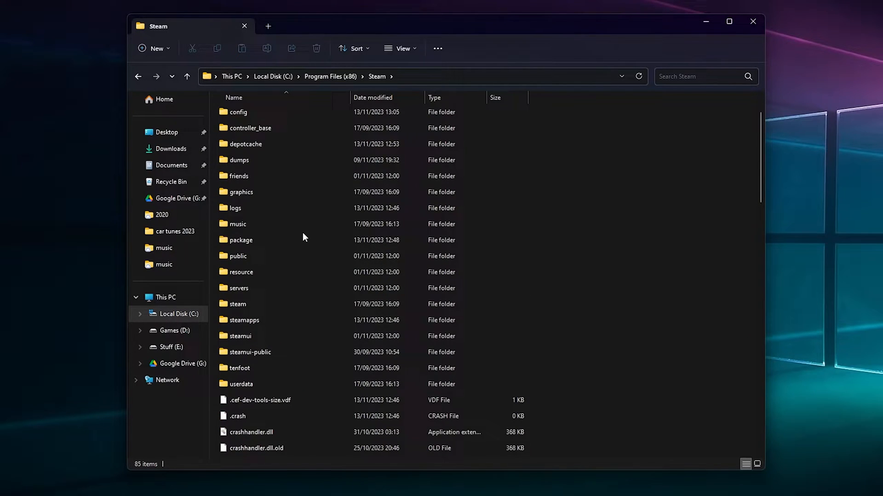
double_click(243, 320)
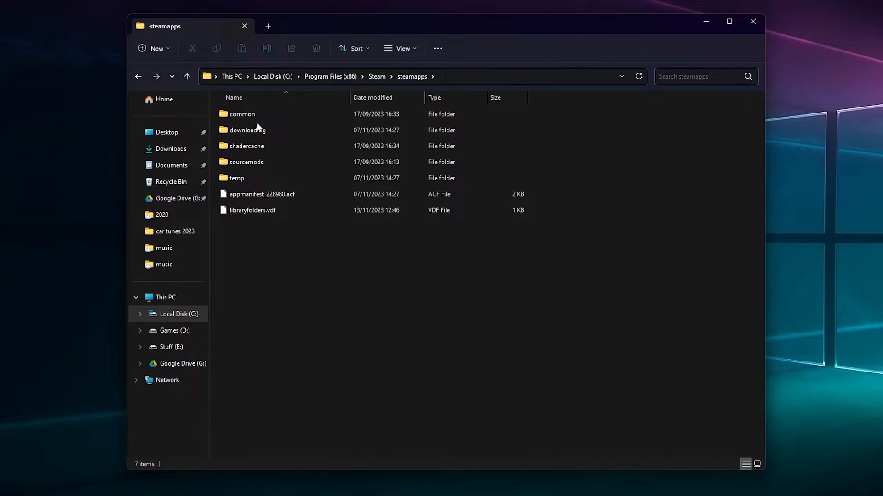
double_click(241, 114)
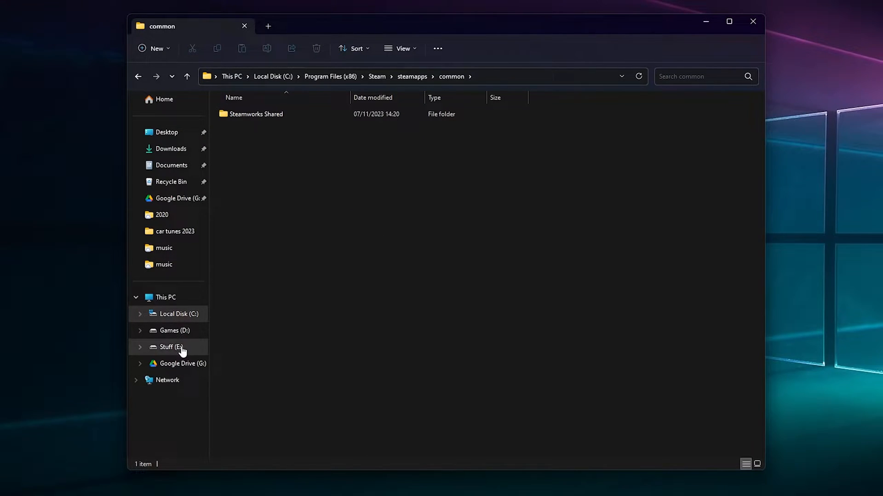
Switch to Games (D:) and reach SteamLibrary\steamapps\common with the dedicated server folder.
click(174, 330)
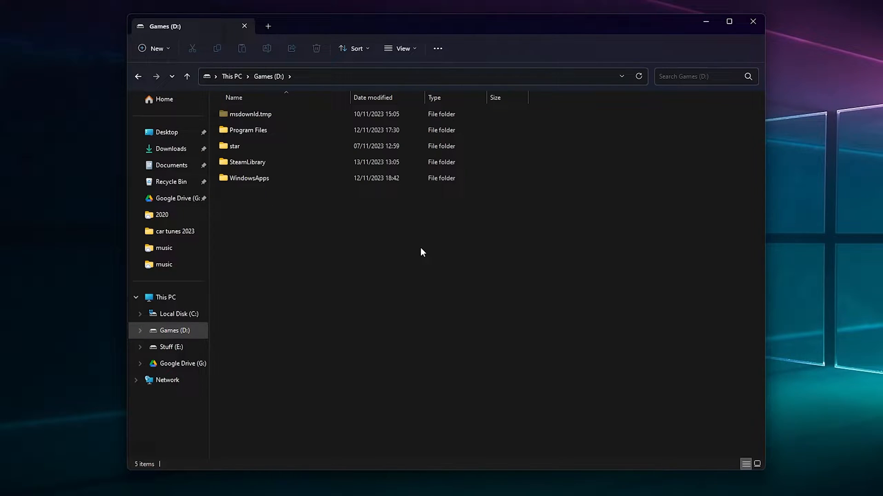
double_click(247, 162)
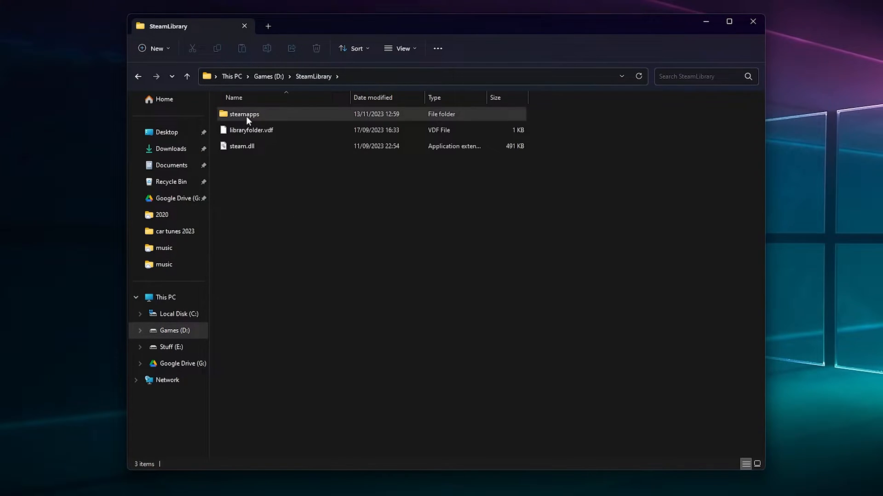
double_click(244, 114)
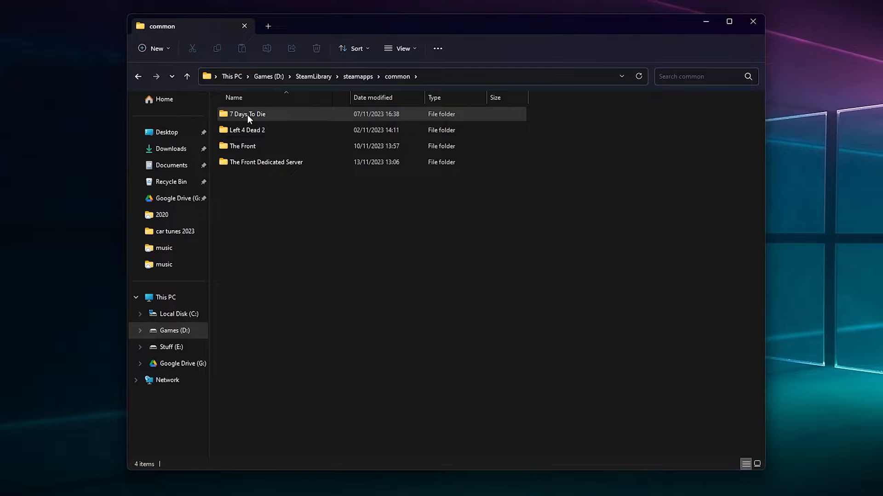
double_click(266, 162)
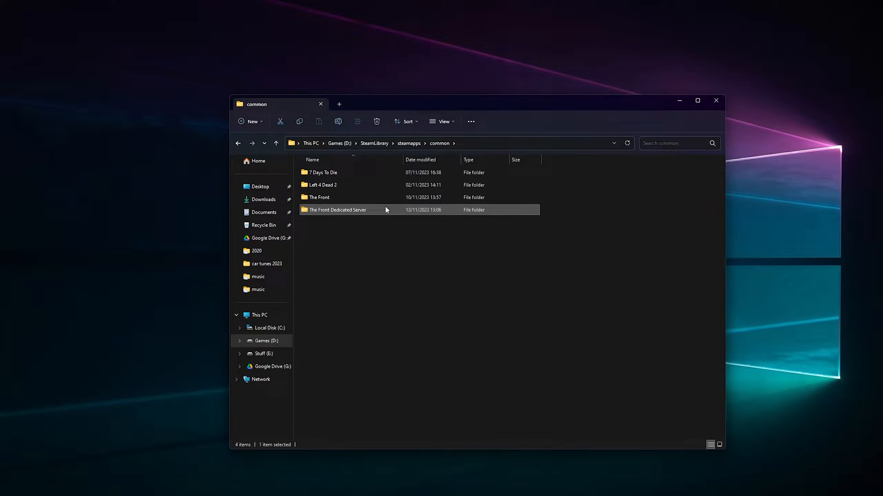
mouse_move(371, 211)
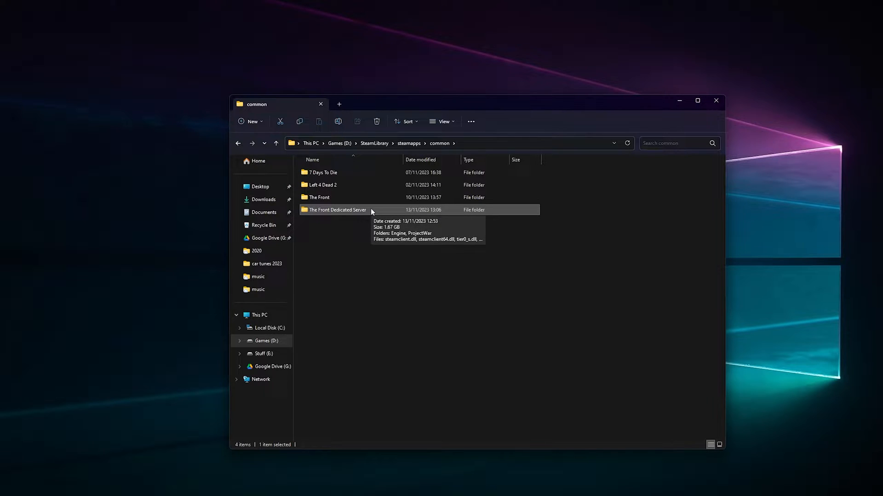
Place The Front Dedicated Server folder on the desktop, close the common window and enter that folder.
right_click(336, 210)
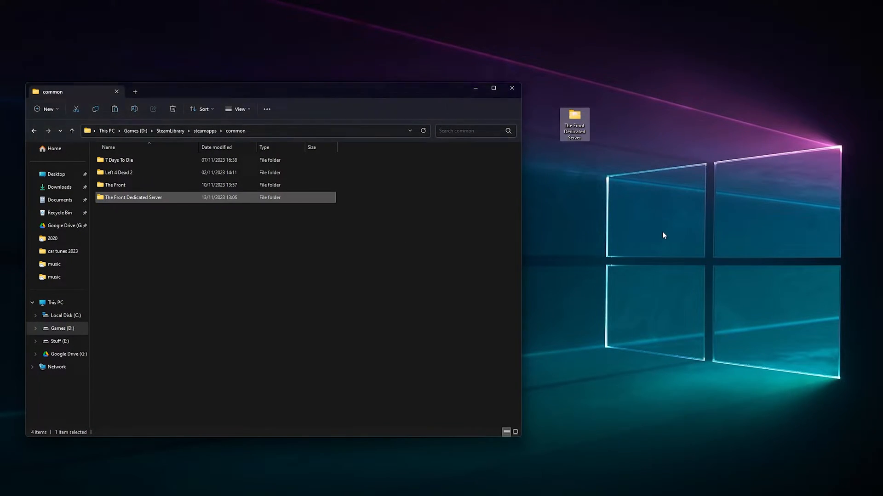
drag(574, 124, 604, 225)
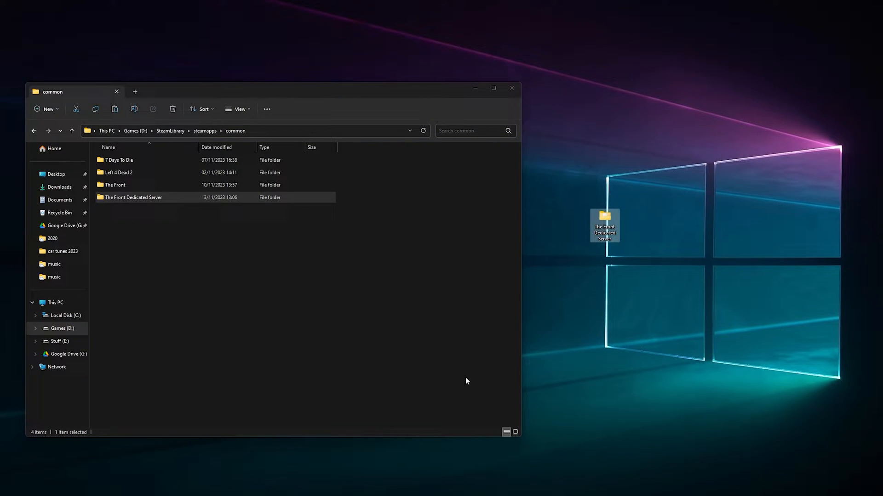
mouse_move(277, 324)
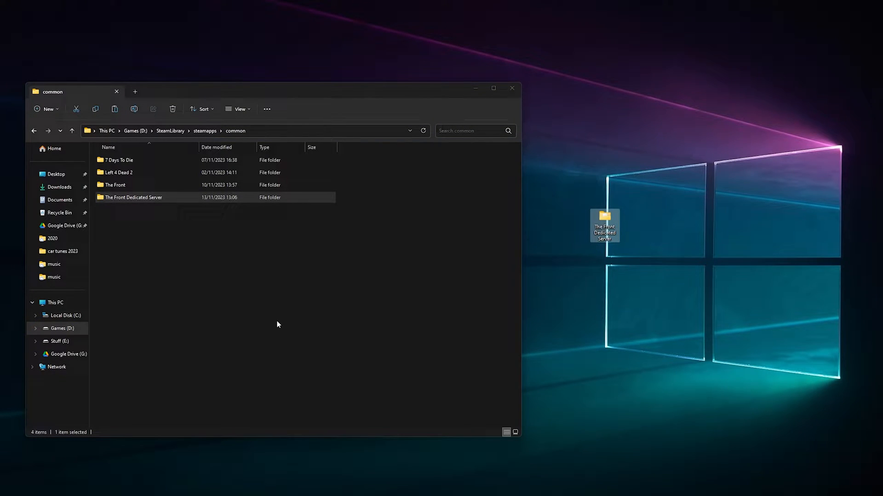
mouse_move(617, 267)
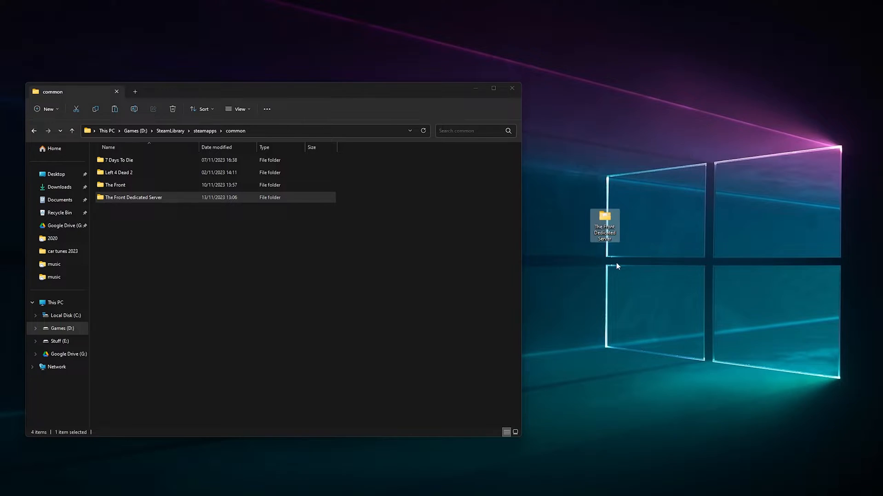
mouse_move(749, 210)
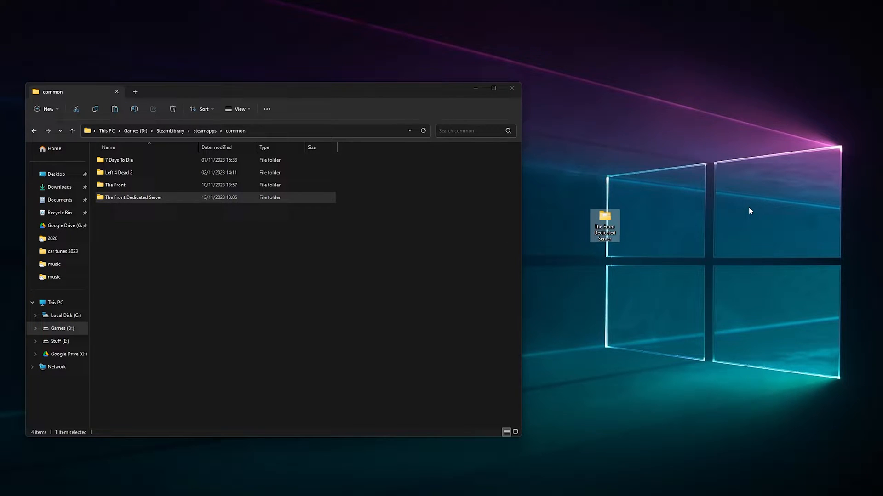
mouse_move(629, 182)
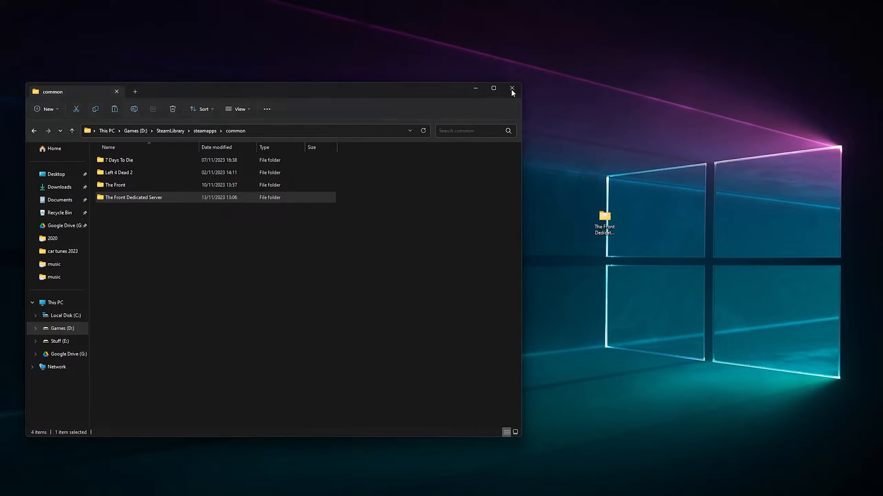
click(511, 89)
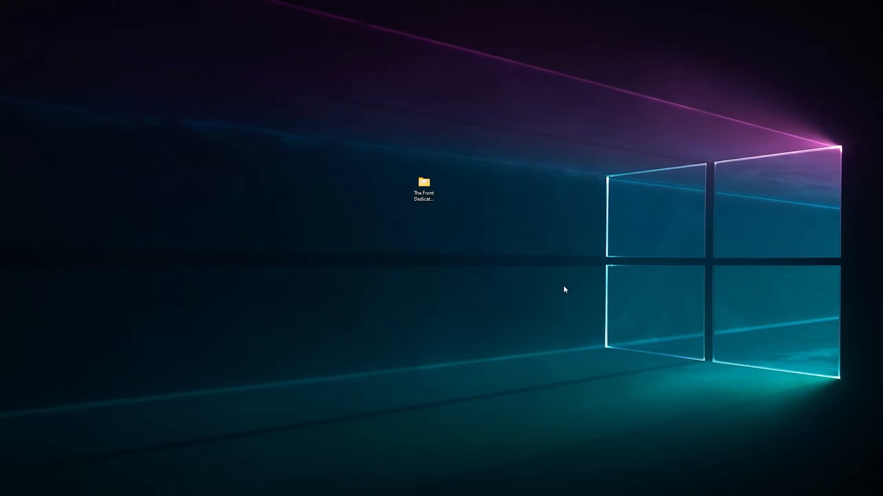
double_click(423, 185)
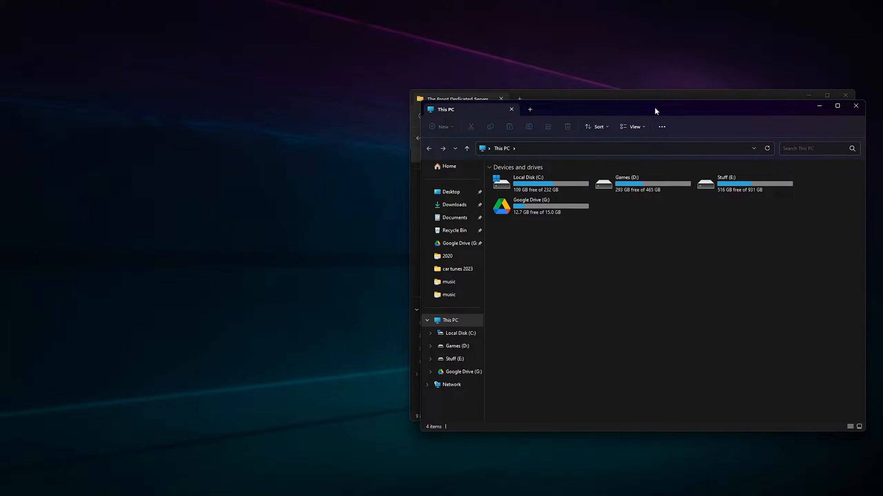
Copy the TheFrontManager folder from The Front's install into the dedicated server folder.
drag(655, 110, 200, 90)
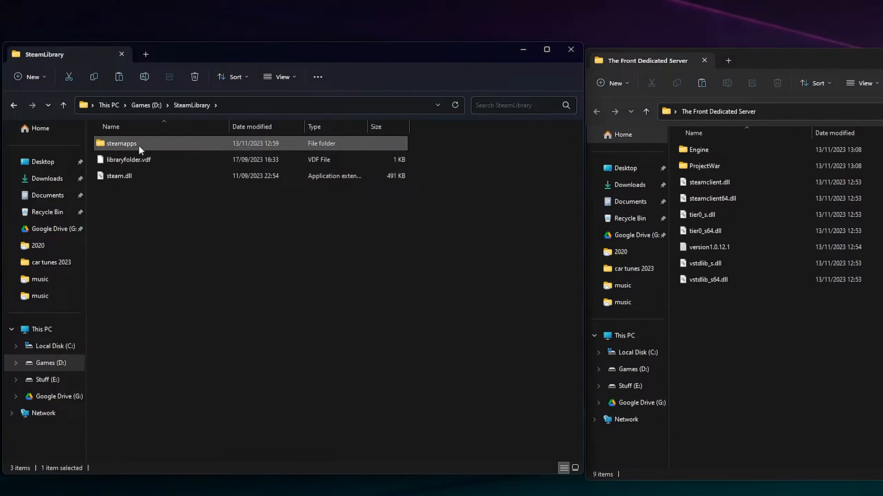
double_click(120, 143)
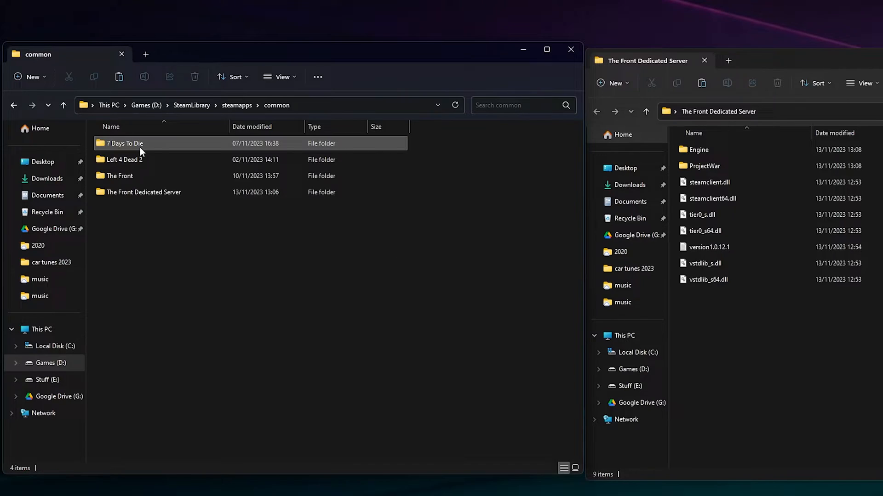
click(120, 175)
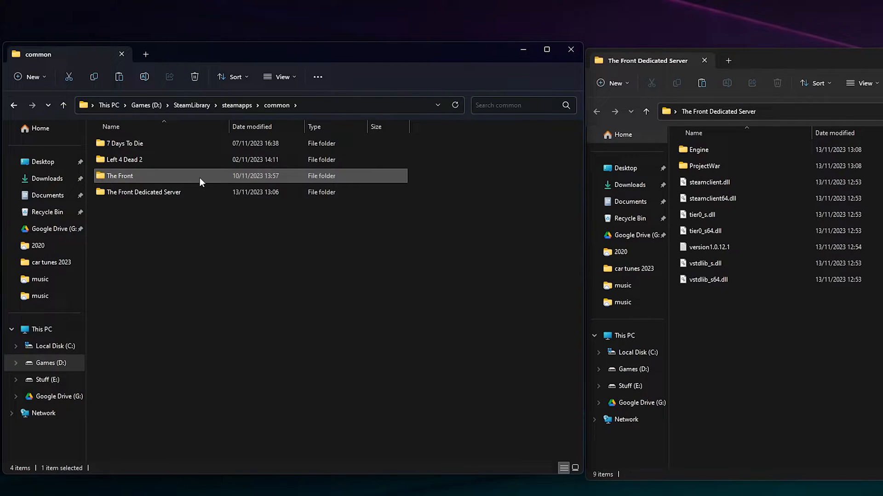
double_click(120, 175)
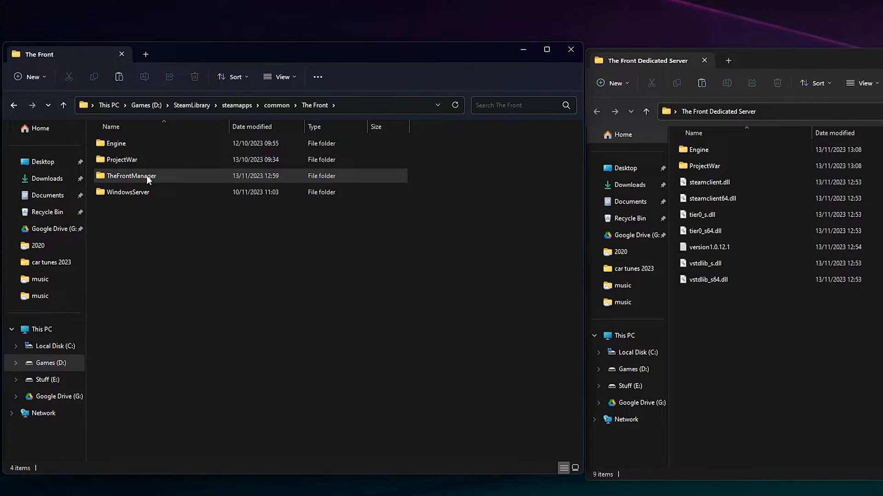
click(132, 175)
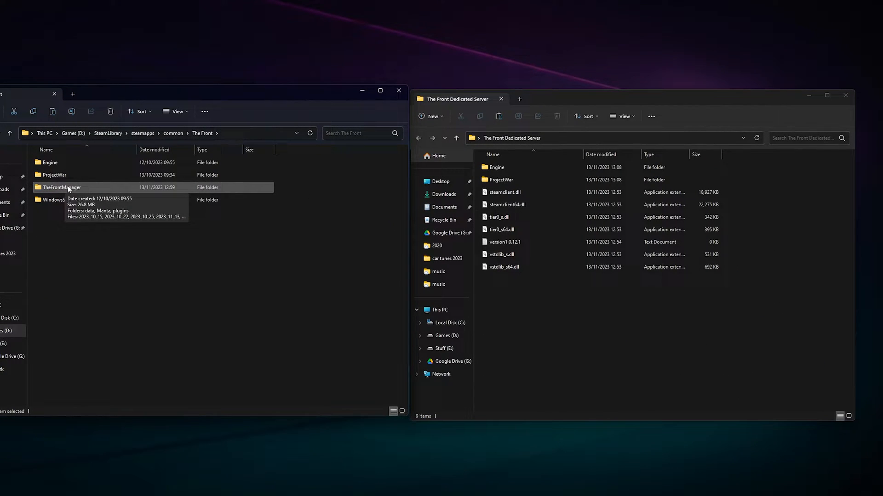
right_click(62, 188)
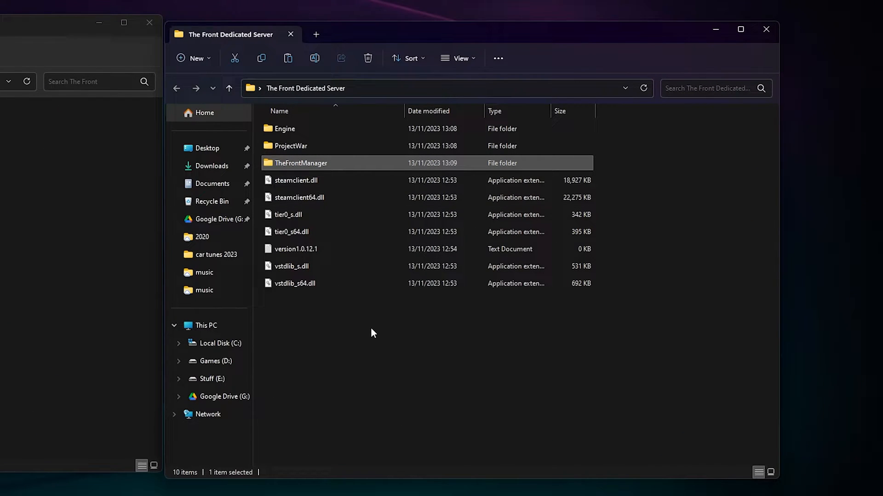
Copy the seven loose DLL and version files into TheFrontManager, then return to the server folder.
drag(271, 180, 366, 327)
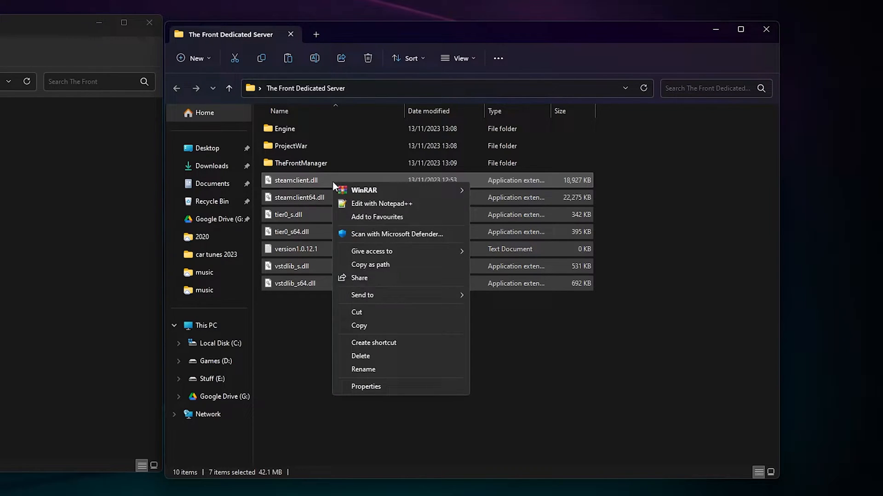
click(304, 175)
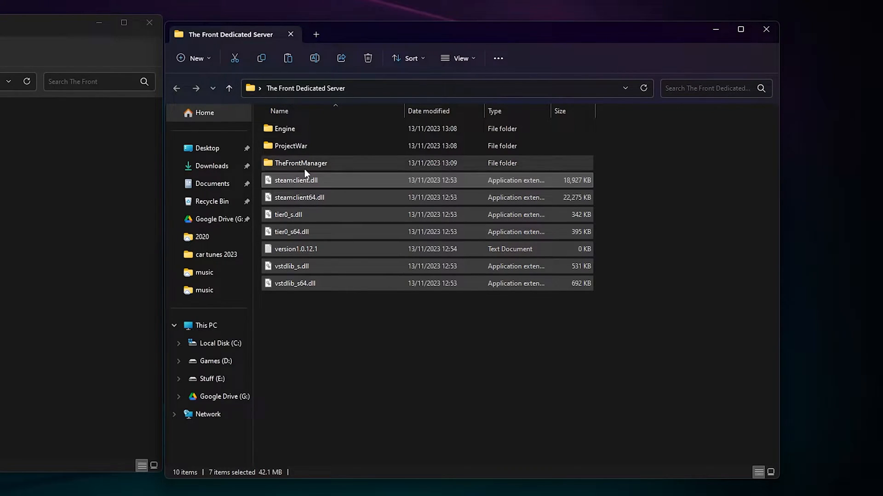
double_click(301, 163)
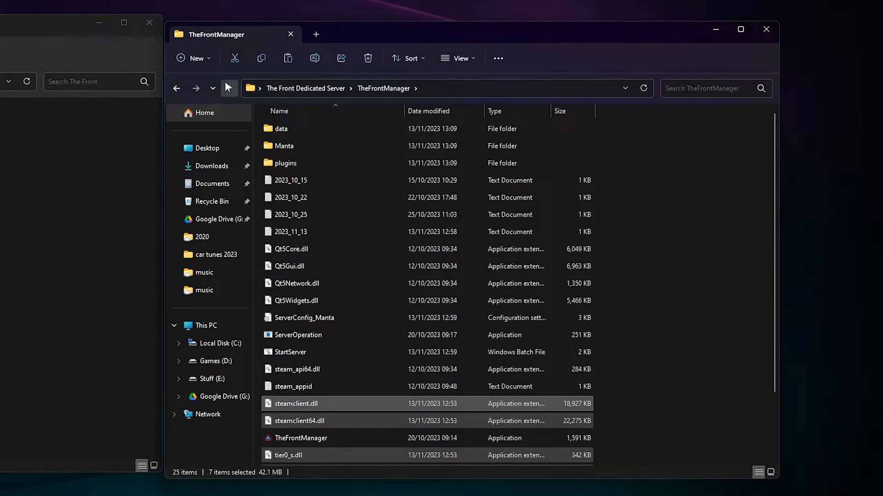
click(229, 88)
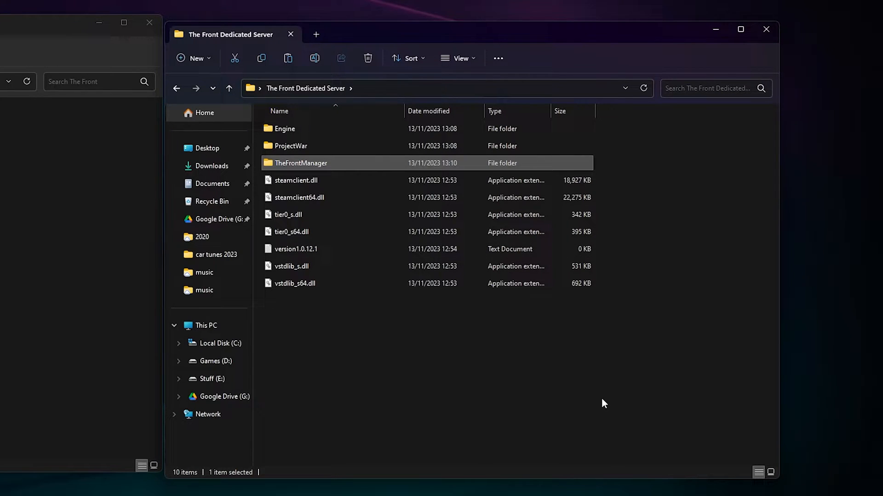
mouse_move(371, 360)
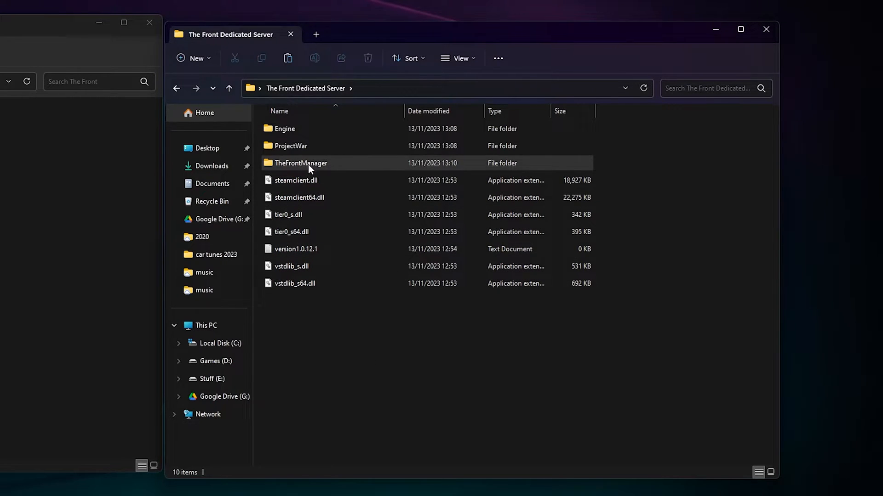
Launch TheFrontManager.exe from inside the TheFrontManager folder.
double_click(301, 163)
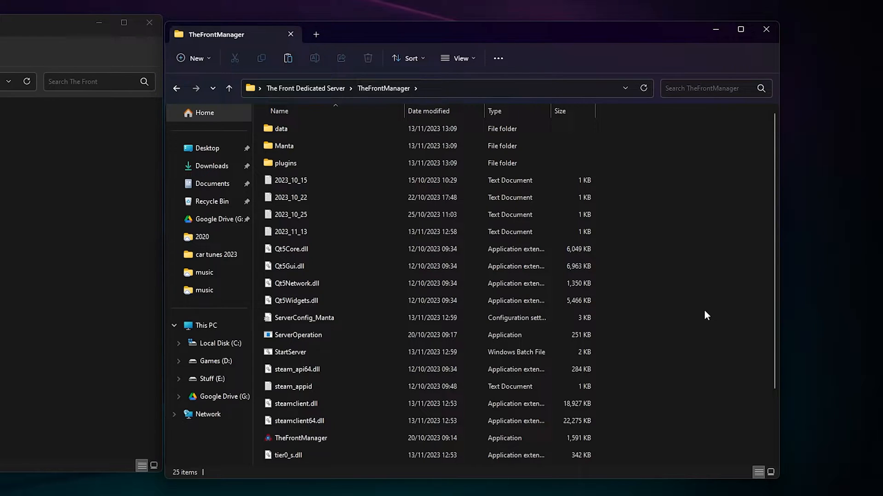
mouse_move(669, 299)
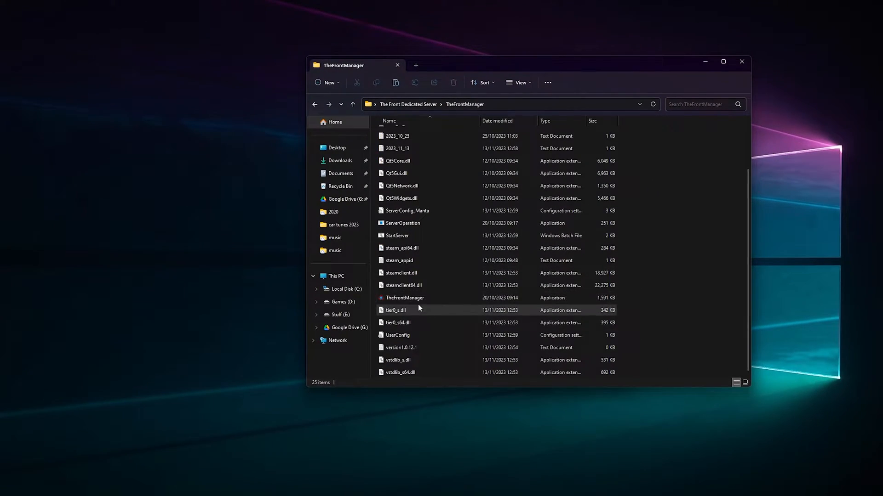
mouse_move(403, 297)
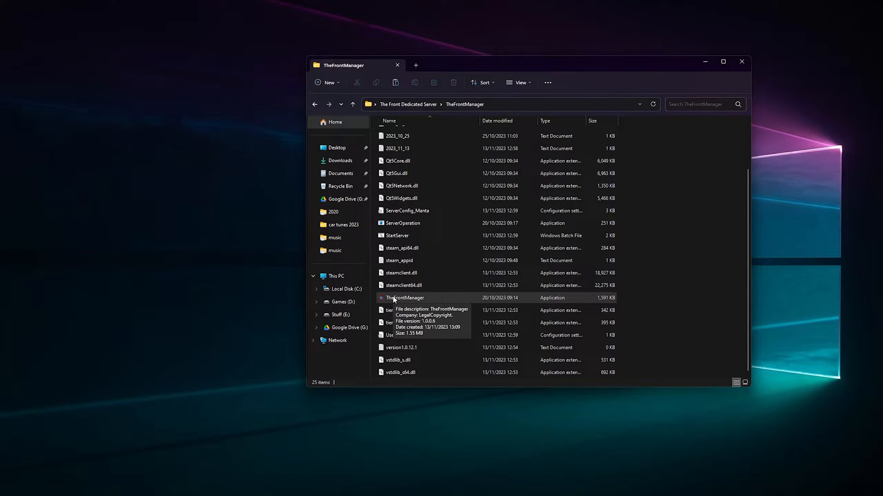
click(403, 298)
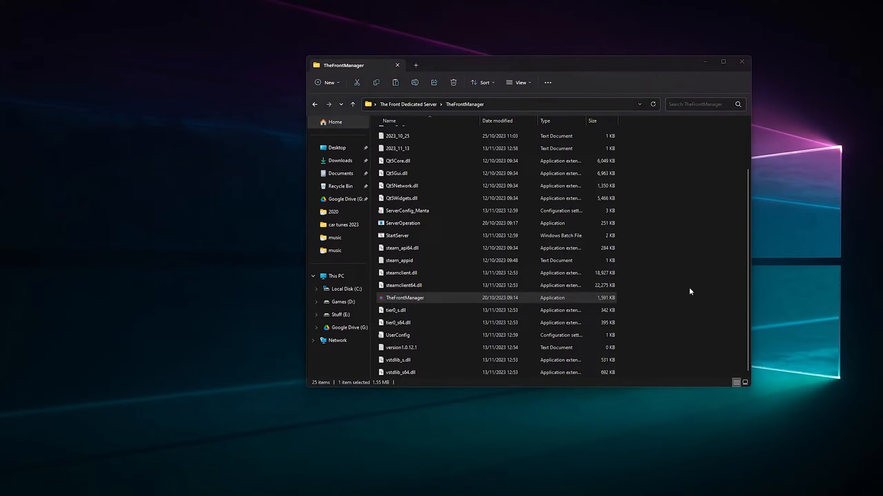
double_click(405, 298)
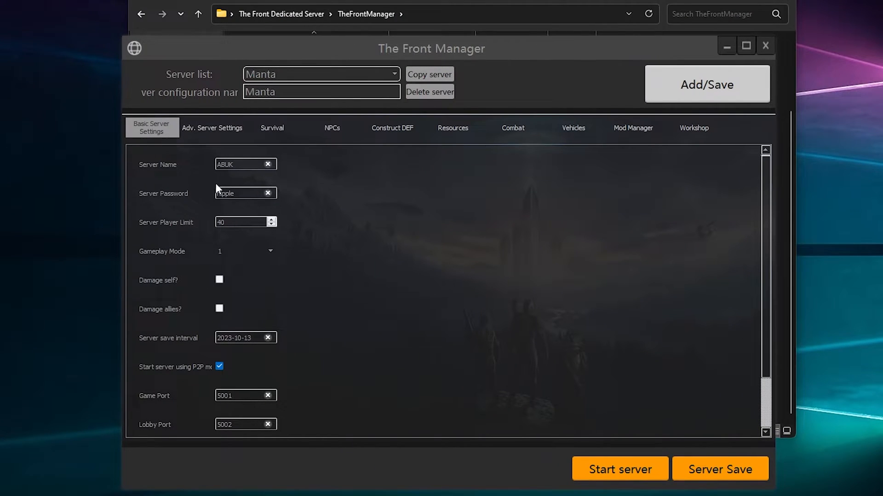
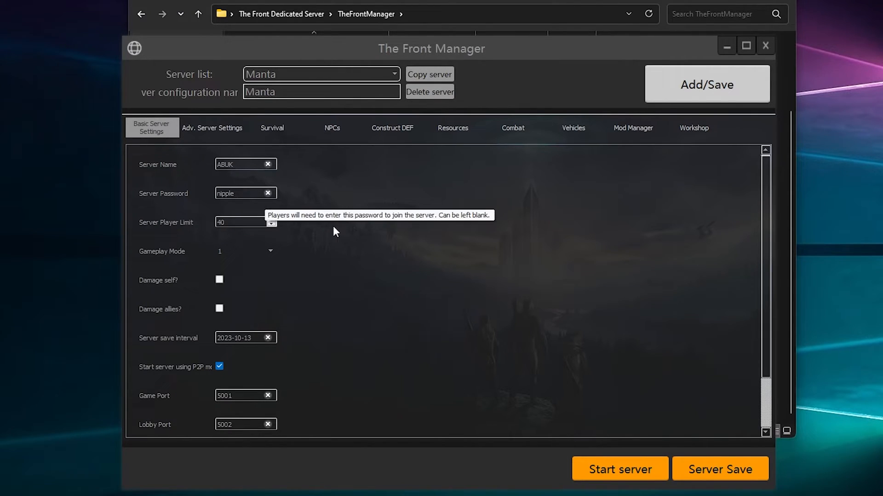
mouse_move(174, 228)
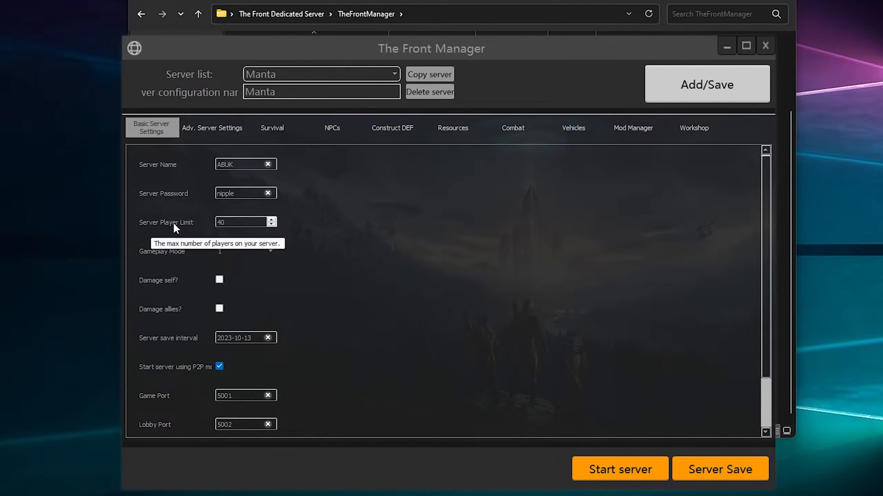
mouse_move(232, 235)
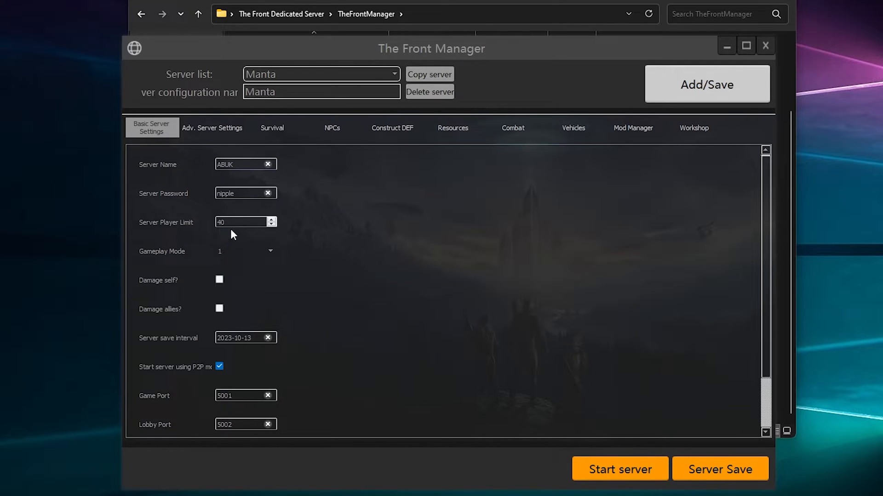
mouse_move(171, 257)
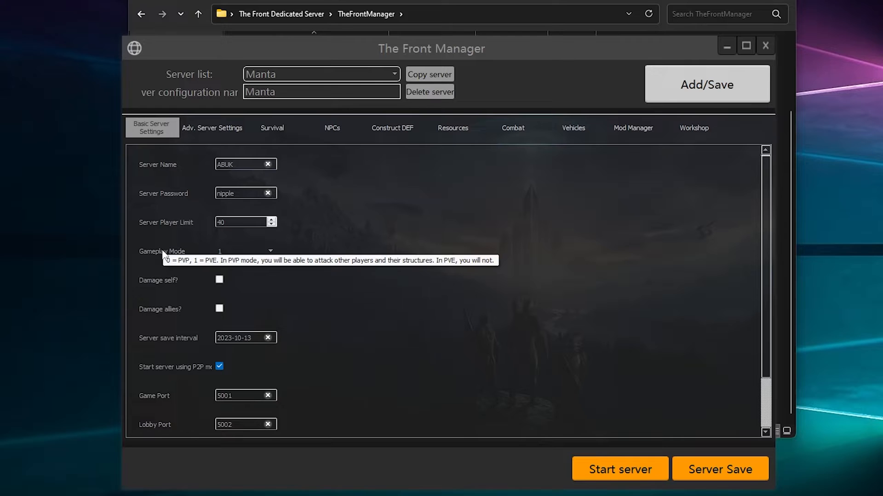
mouse_move(219, 280)
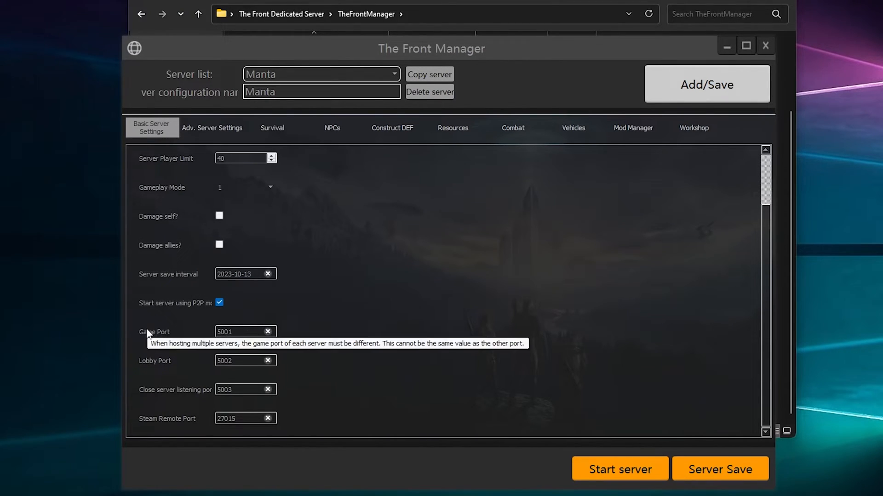
mouse_move(355, 347)
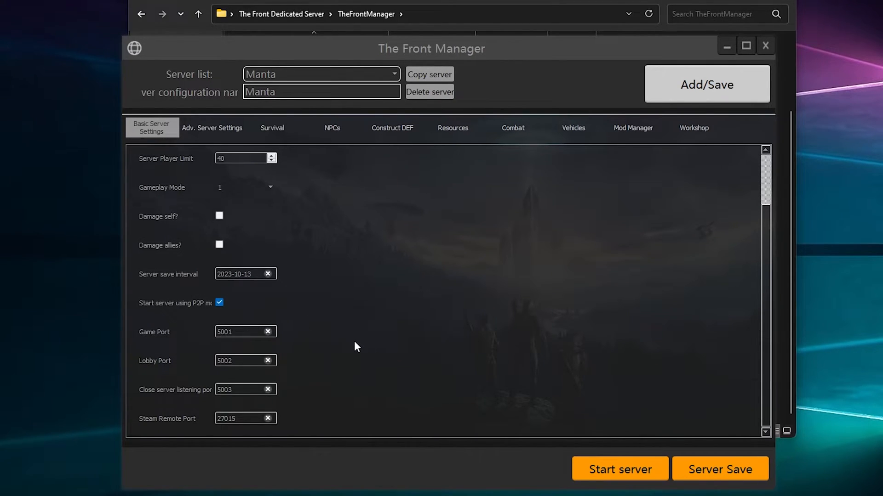
mouse_move(157, 431)
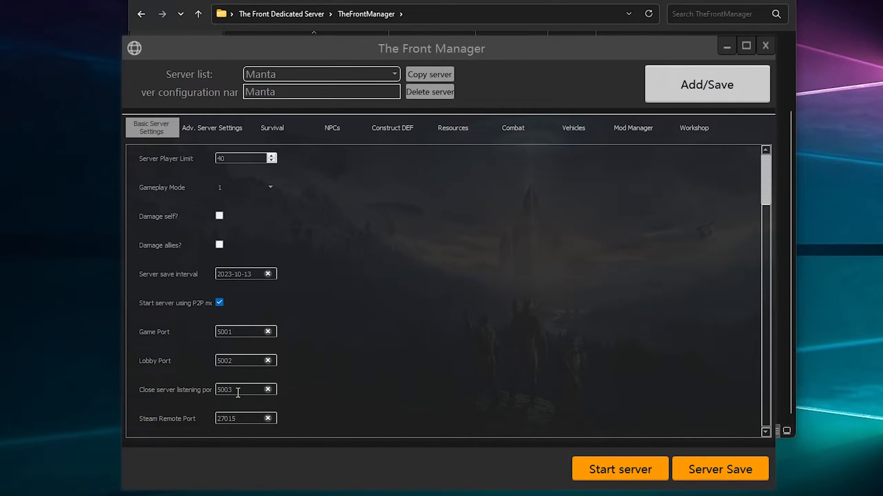
mouse_move(181, 424)
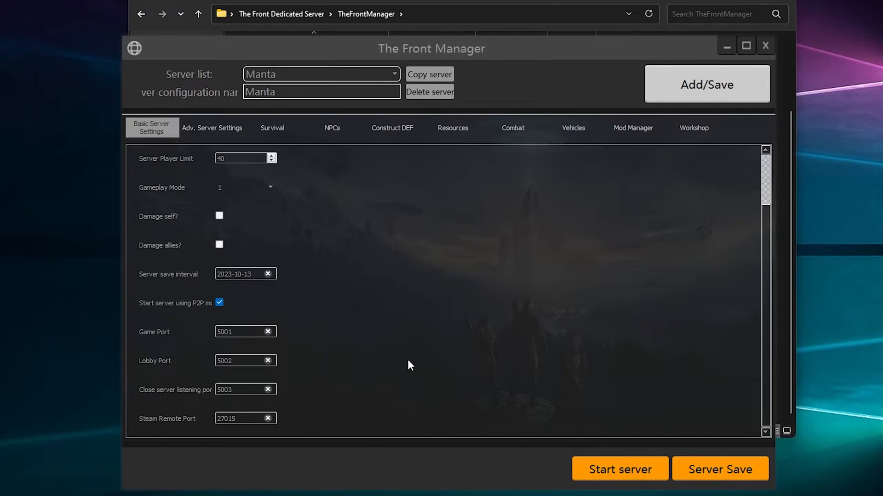
mouse_move(246, 125)
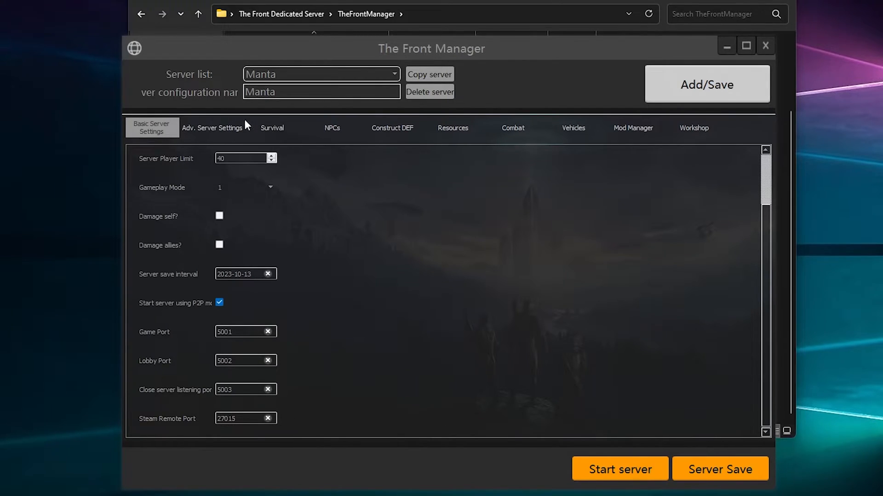
Review Construct DEF, Vehicles and Mod Manager, then close the manager saving the Manta configuration.
click(393, 128)
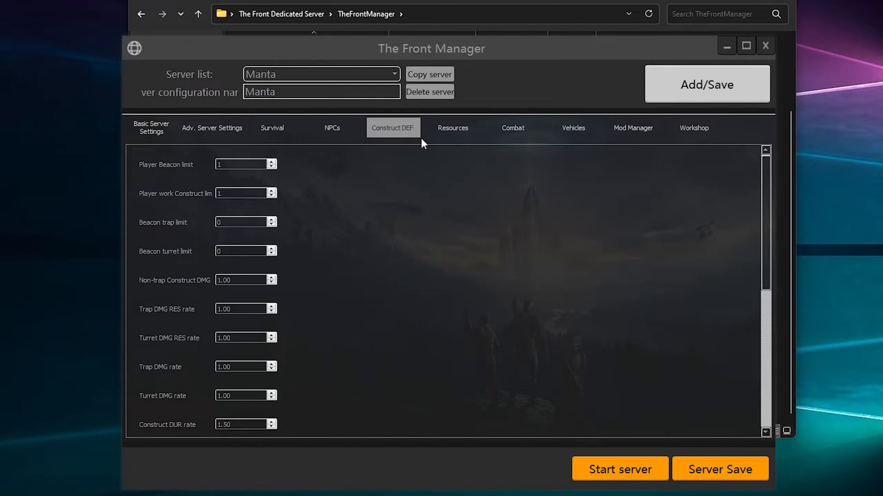
click(573, 128)
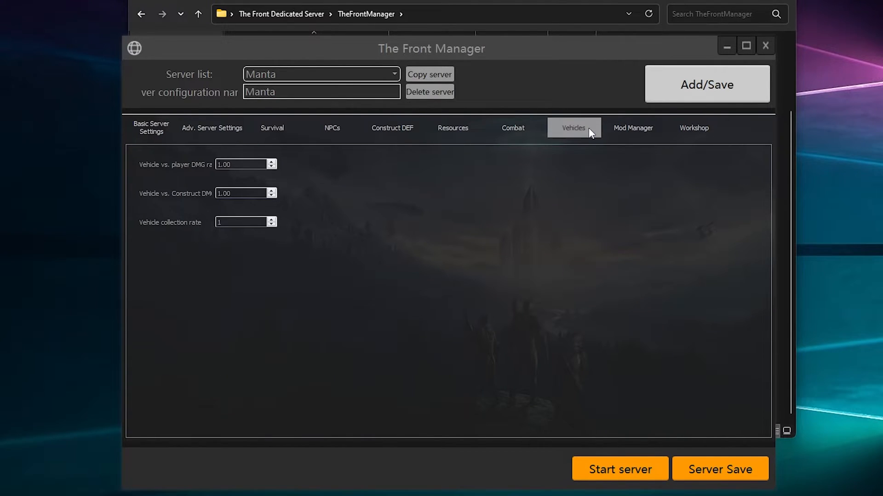
click(632, 128)
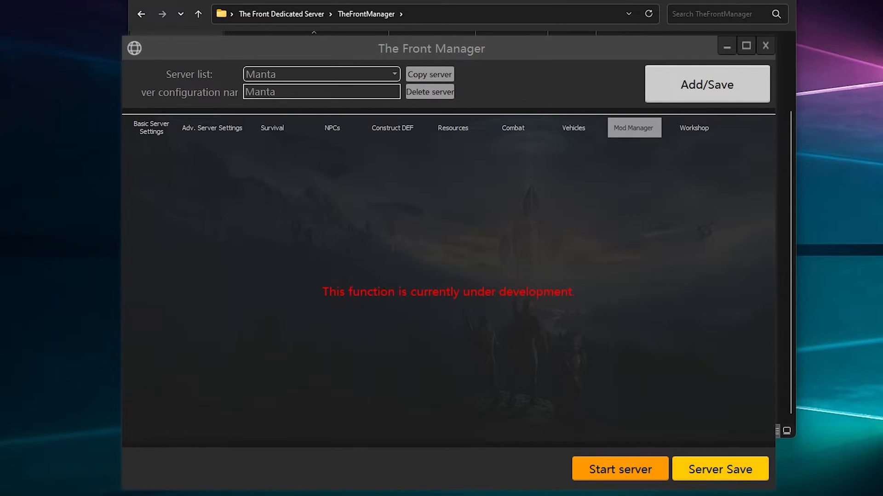
mouse_move(235, 94)
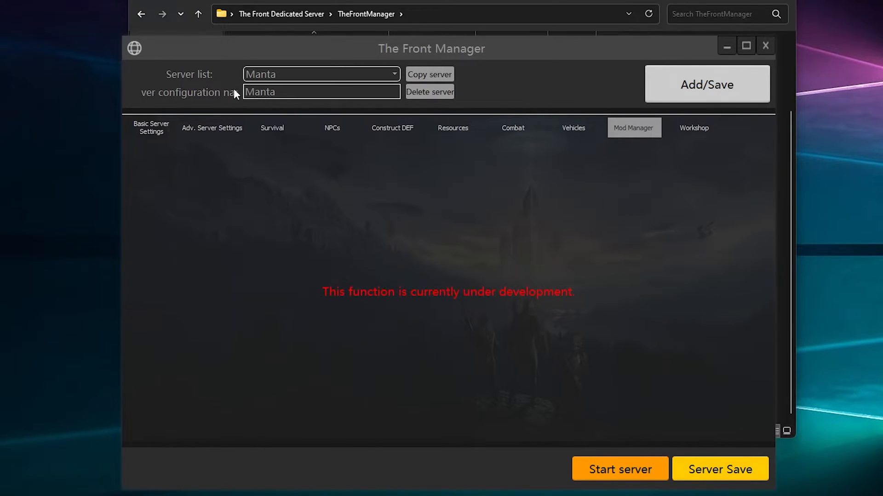
click(719, 469)
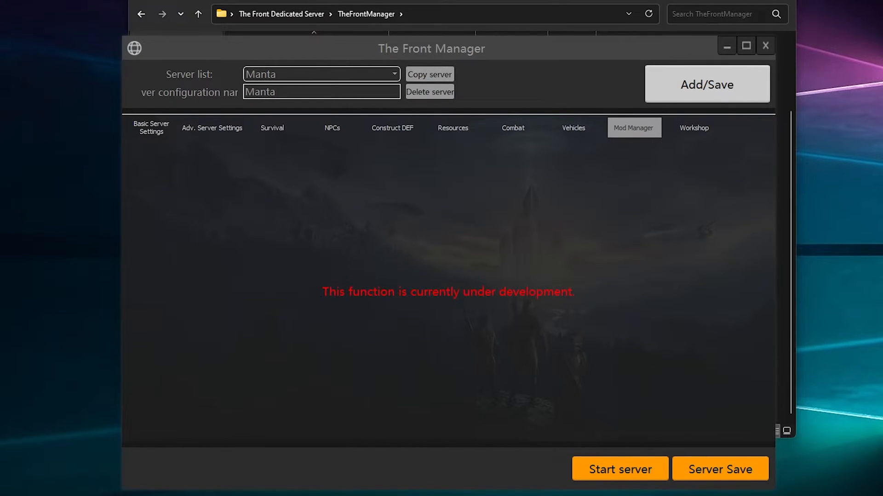
mouse_move(740, 307)
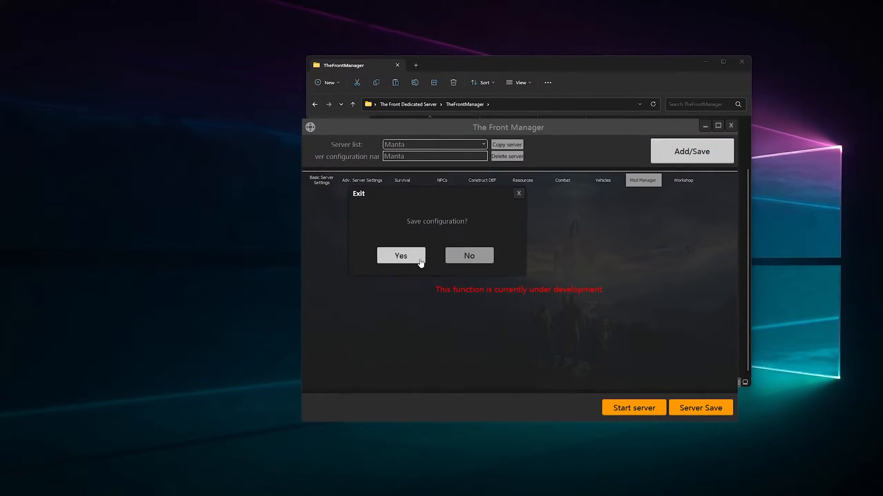
click(400, 256)
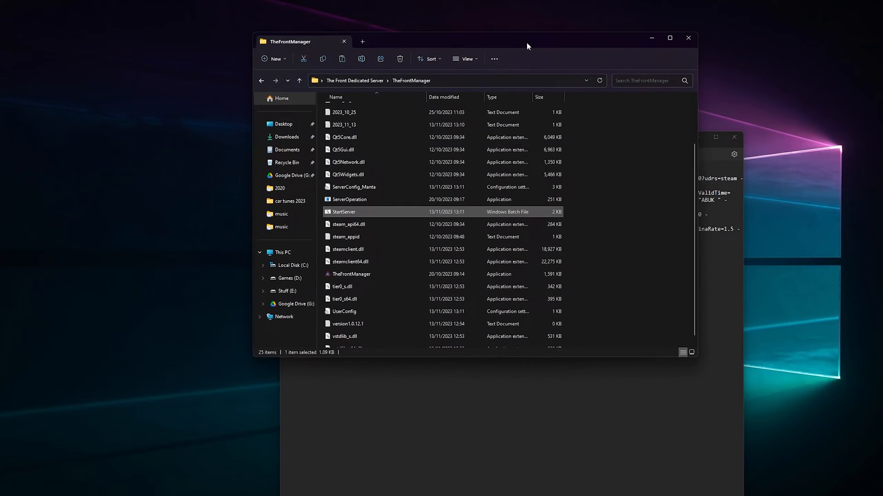
Copy the TheFrontManager folder path and view StartServer.bat's launch command in Notepad.
double_click(344, 211)
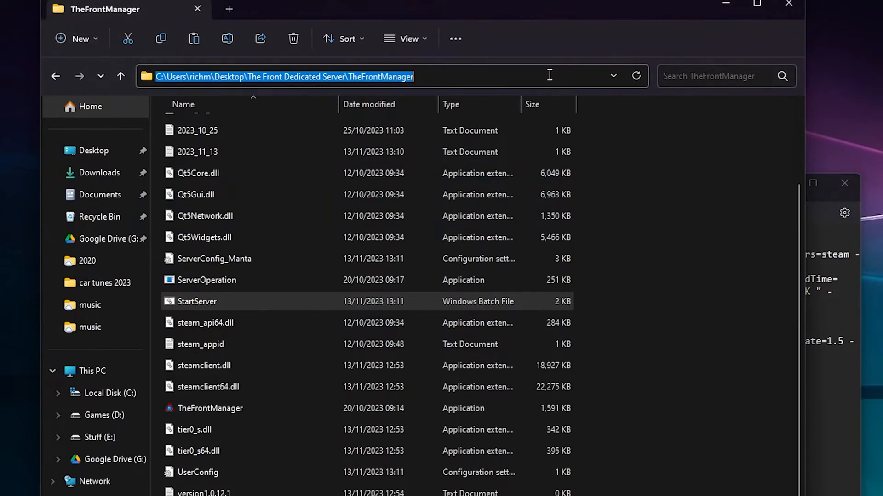
click(395, 76)
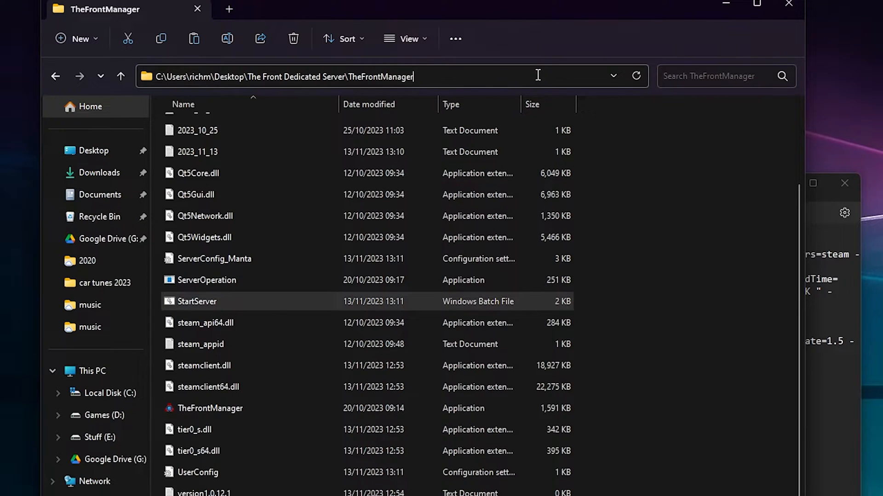
double_click(196, 302)
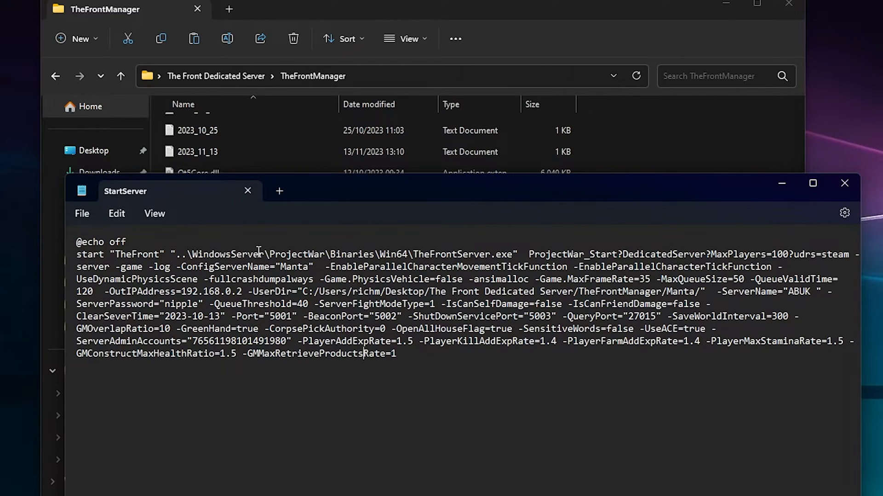
mouse_move(627, 41)
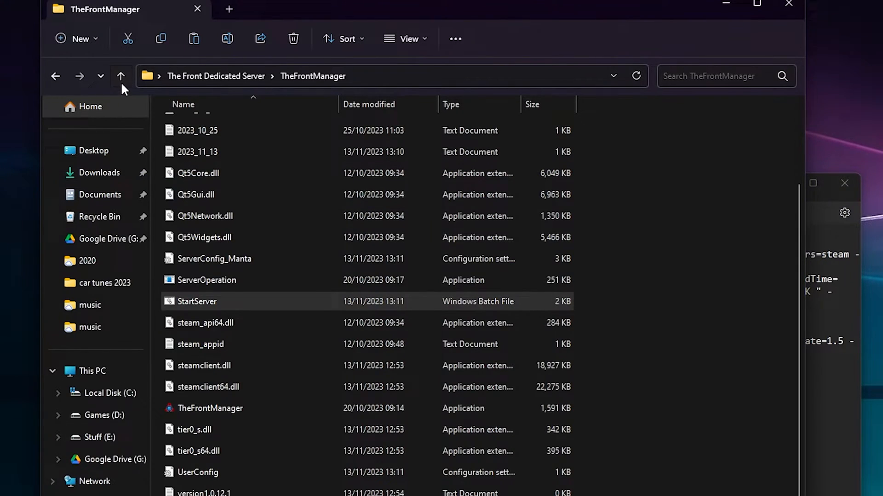
Browse to ProjectWar\Binaries\Win64 and paste the copied path over the ..\WindowsServer part in StartServer.
click(121, 76)
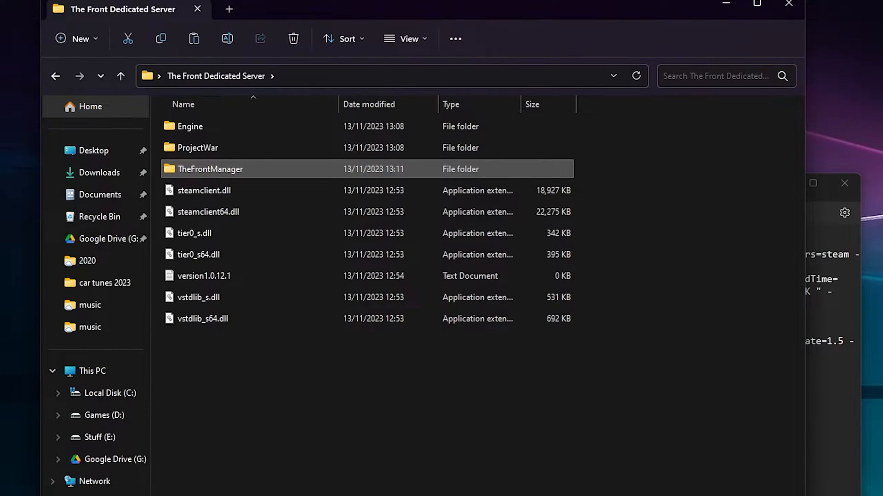
mouse_move(212, 154)
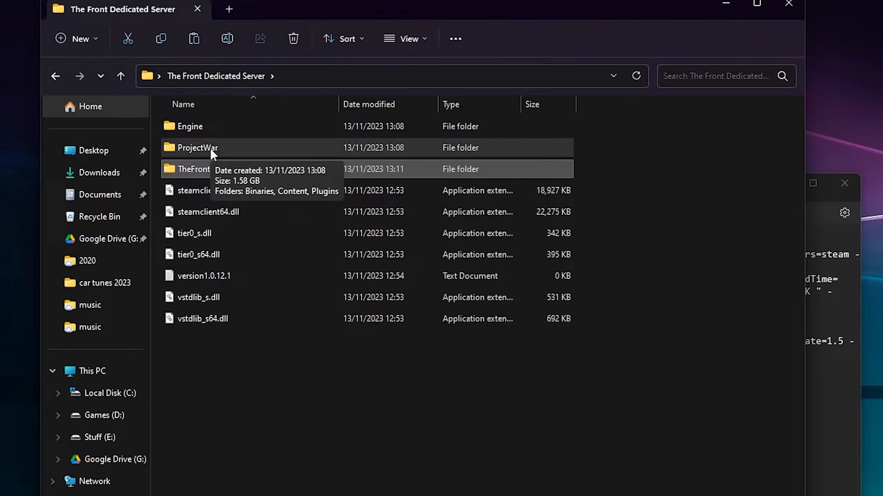
double_click(198, 147)
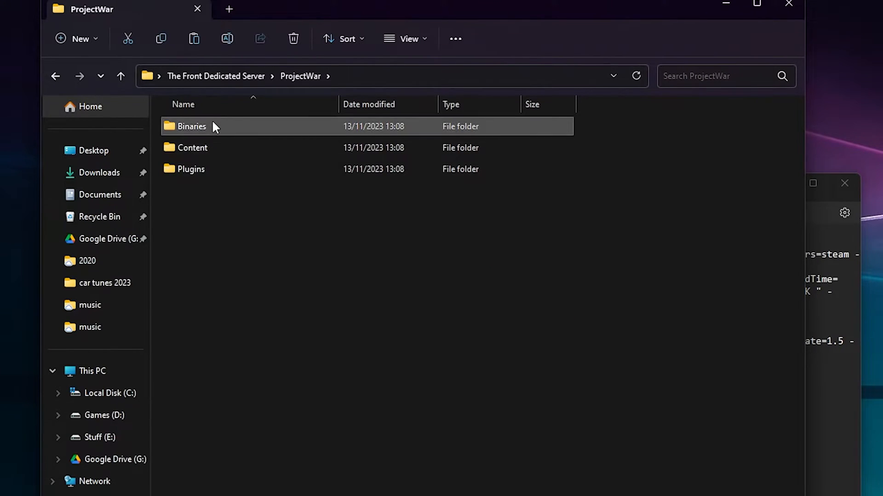
double_click(191, 126)
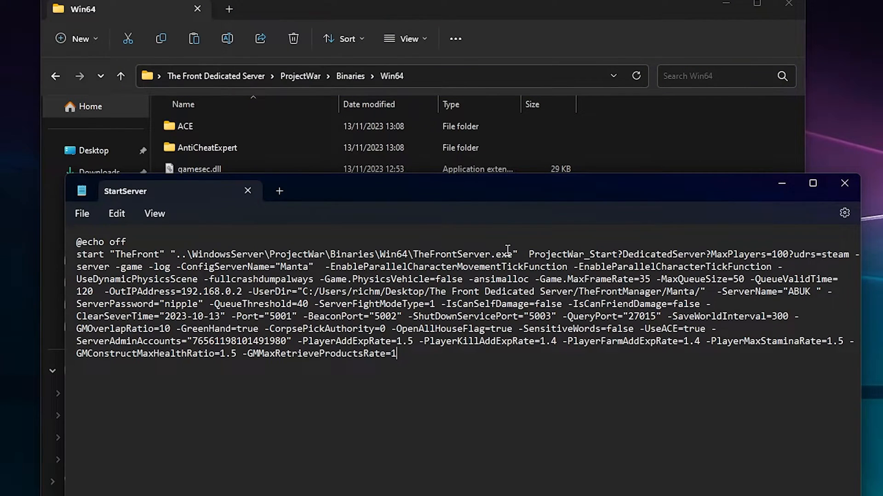
mouse_move(419, 253)
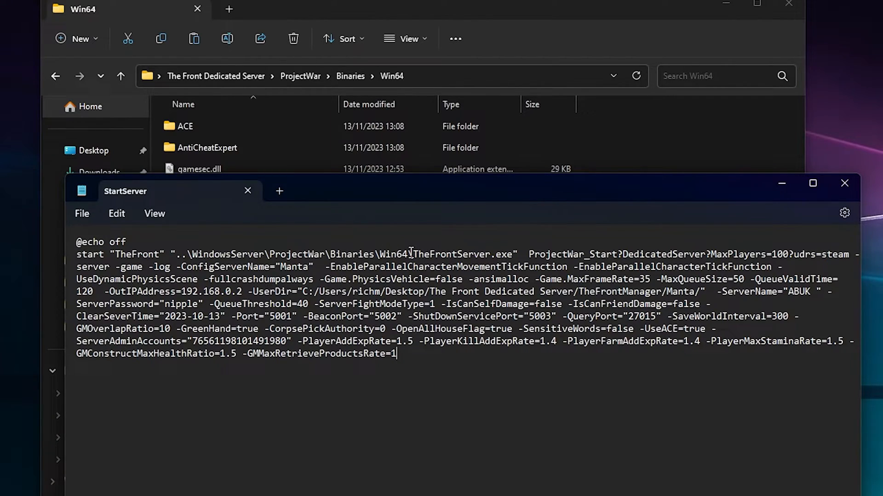
drag(199, 254, 411, 254)
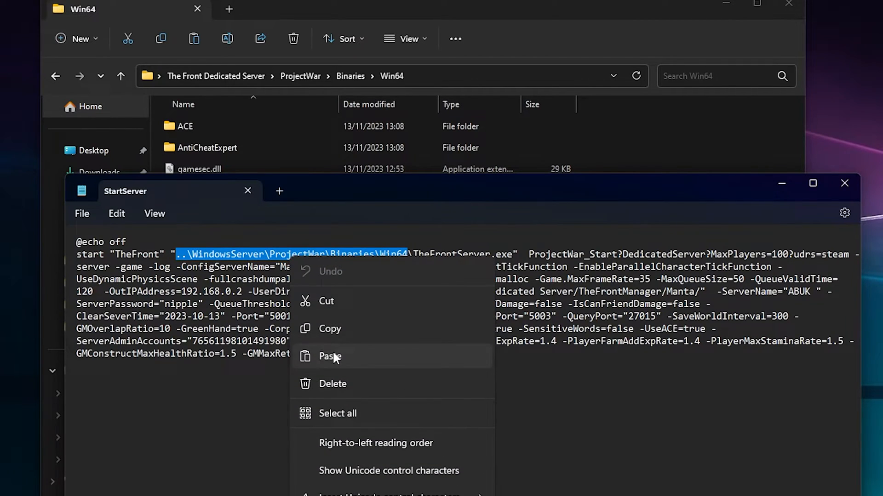
click(330, 357)
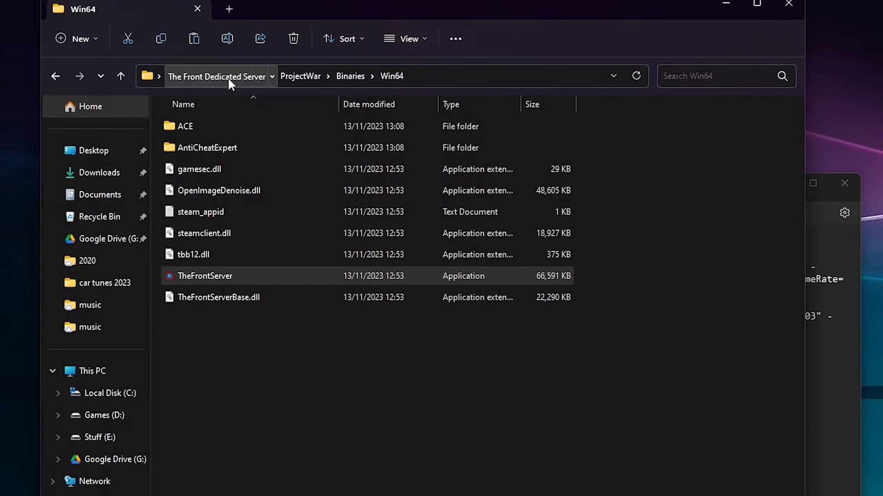
Point StartServer.bat at TheFrontServer.exe's full absolute path in ProjectWar\Binaries\Win64.
click(215, 77)
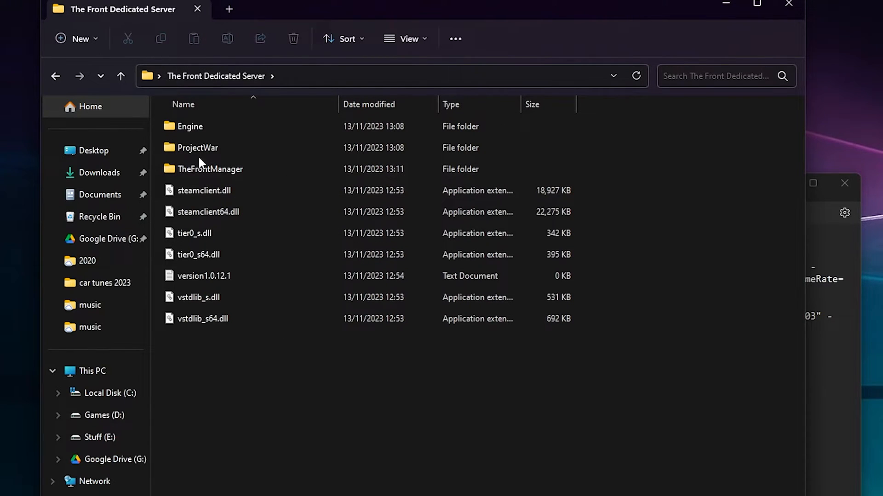
double_click(198, 147)
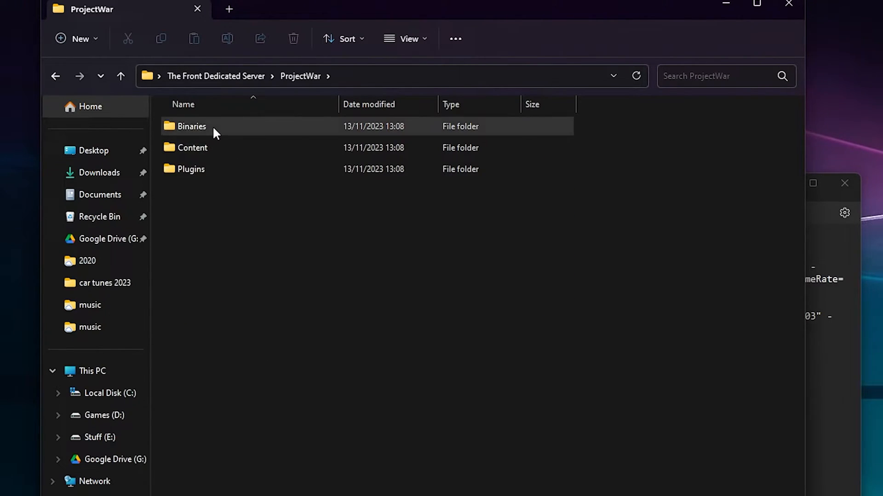
double_click(192, 126)
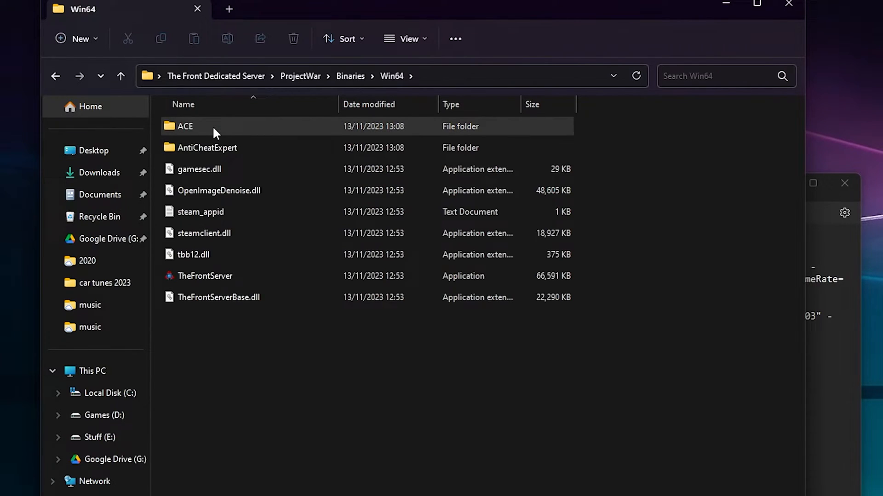
click(205, 275)
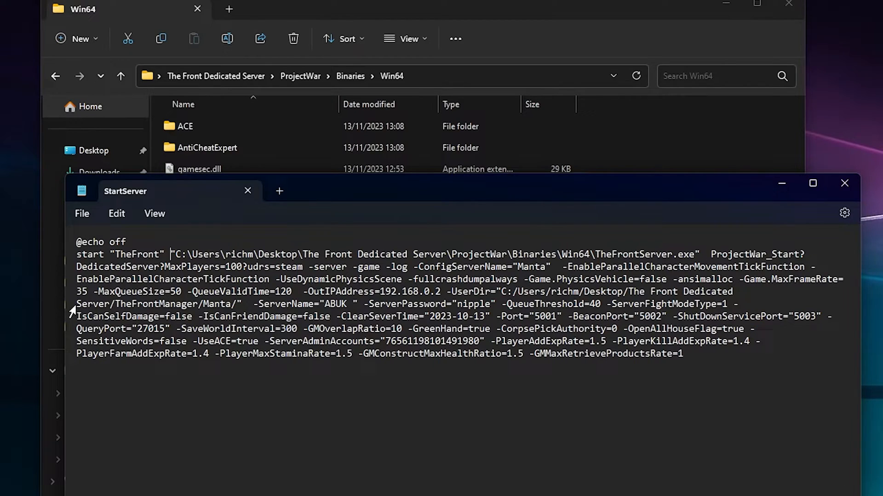
mouse_move(451, 309)
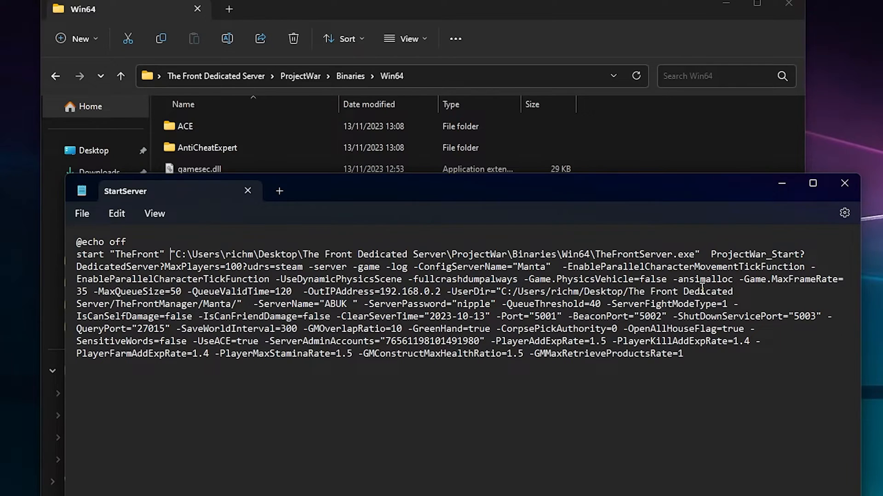
mouse_move(793, 281)
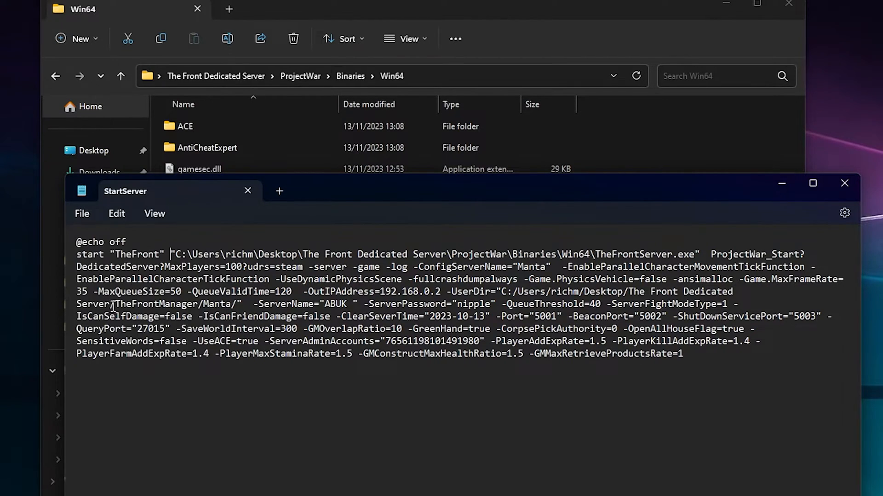
click(844, 182)
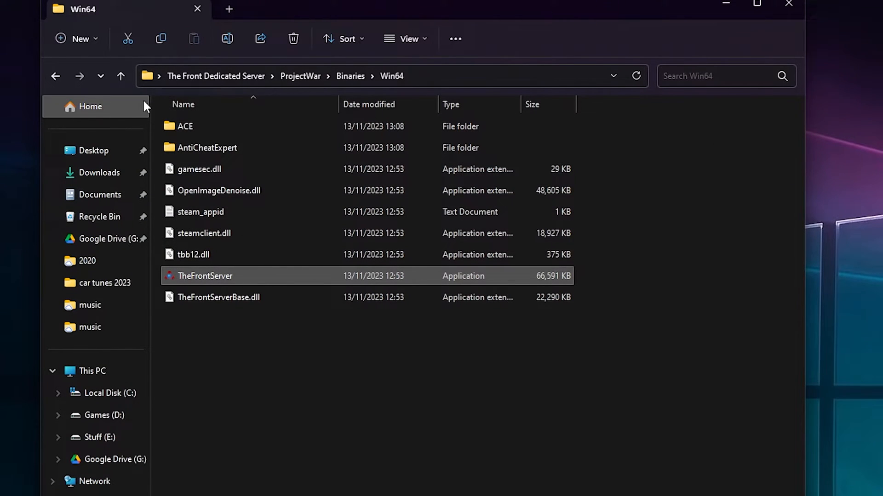
Run StartServer.bat from TheFrontManager folder, starting the server console and firewall prompt.
click(120, 76)
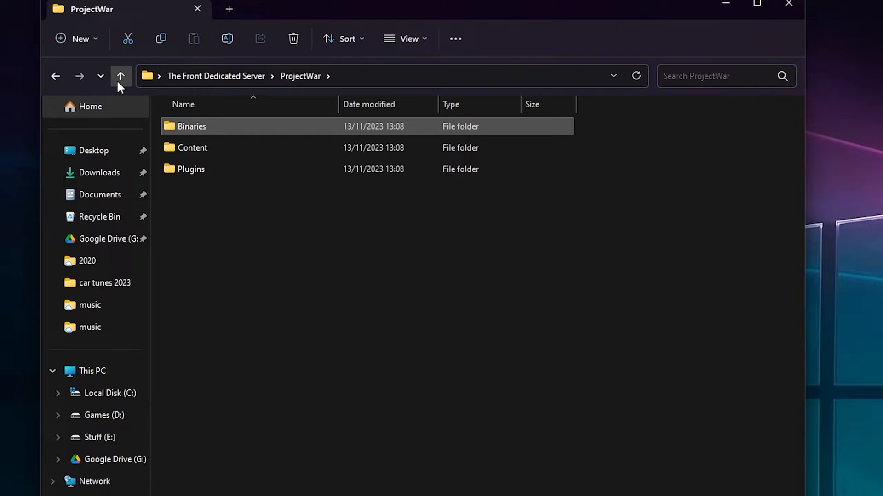
click(120, 77)
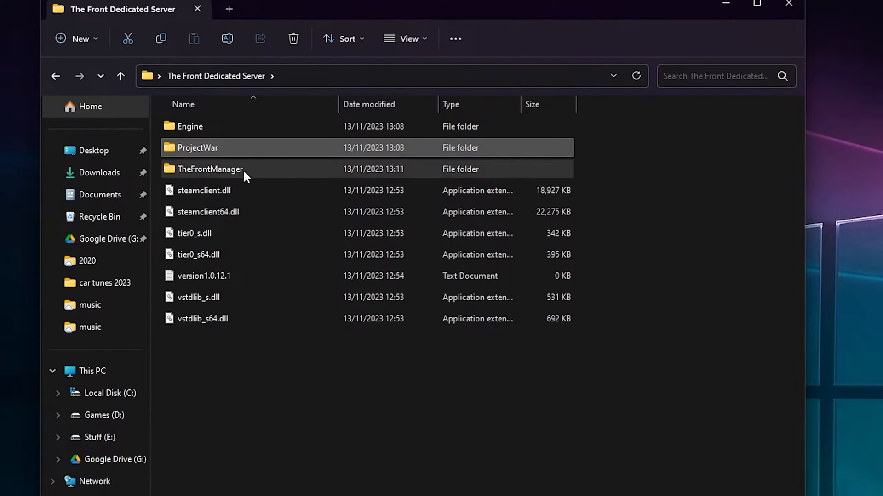
double_click(208, 169)
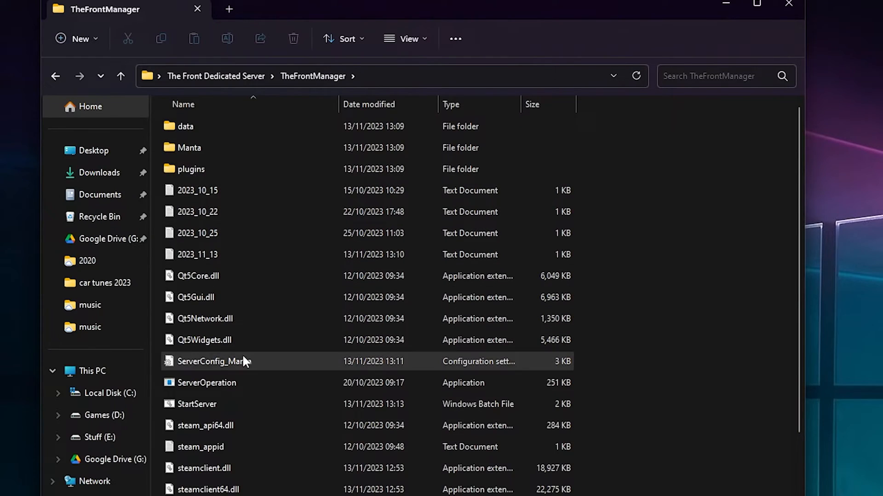
mouse_move(197, 405)
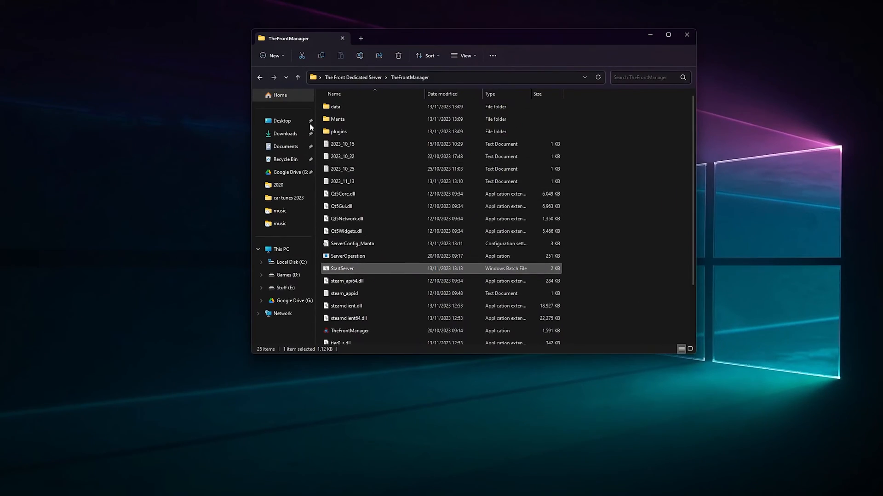
drag(298, 34, 501, 100)
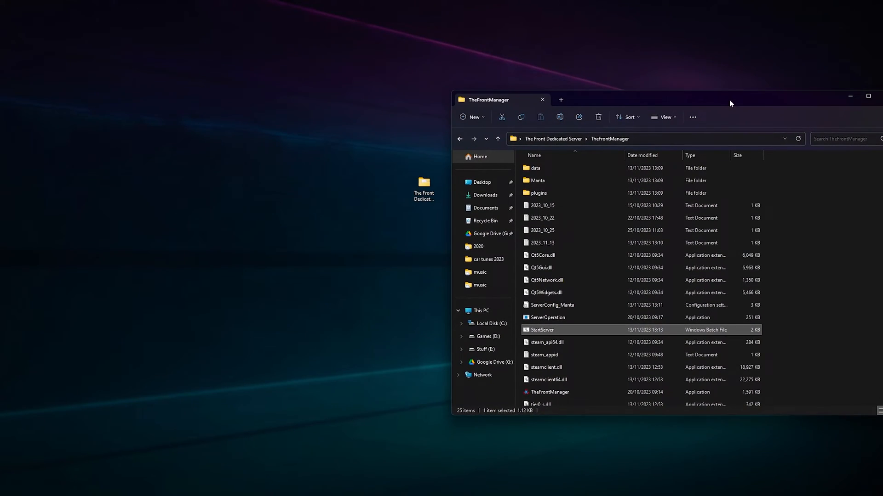
mouse_move(331, 262)
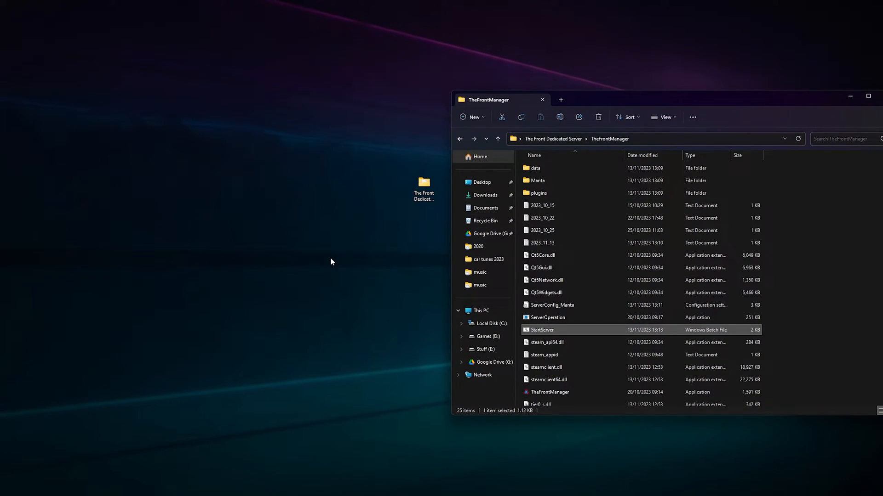
double_click(541, 330)
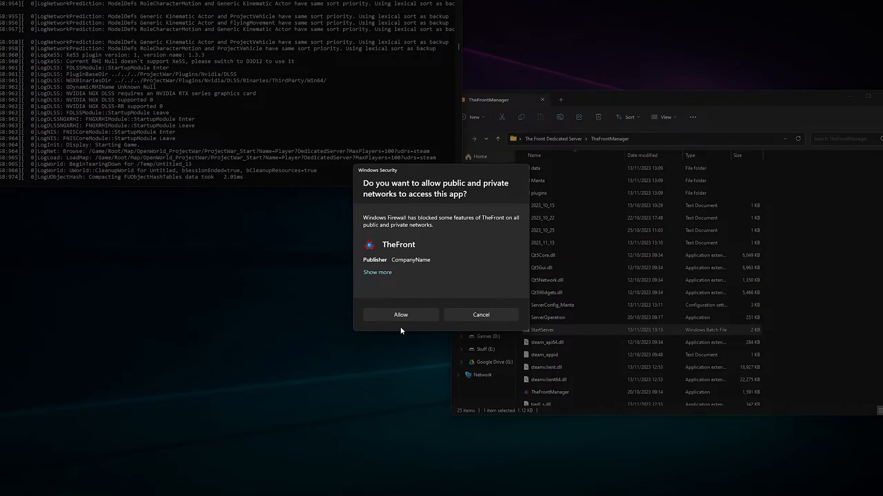
Allow TheFront through Windows firewall so the ABUK server finishes loading on port 5002.
click(400, 315)
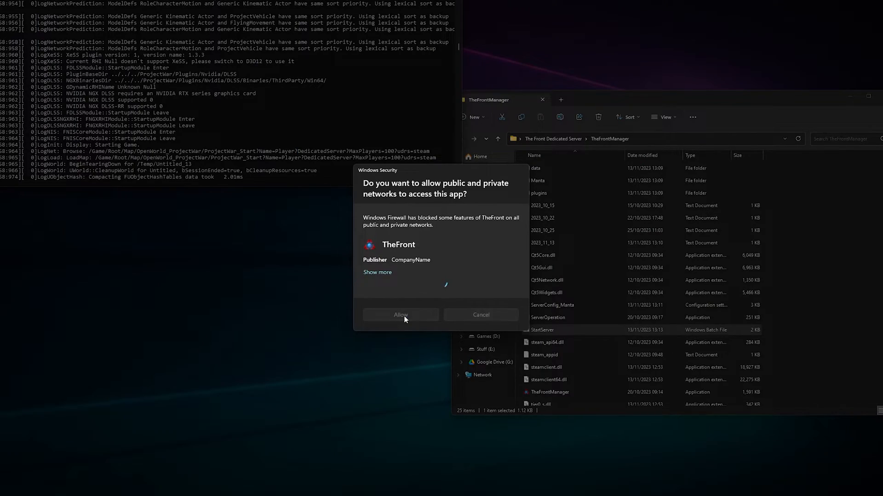
click(400, 314)
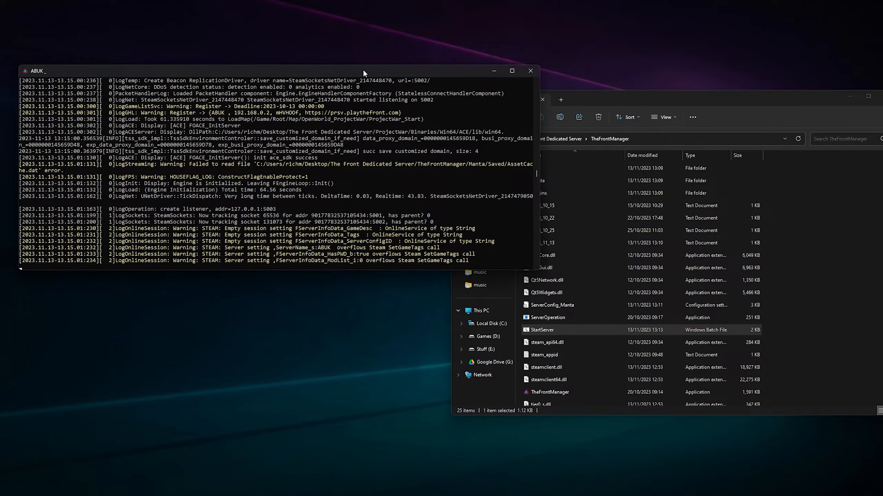
mouse_move(156, 242)
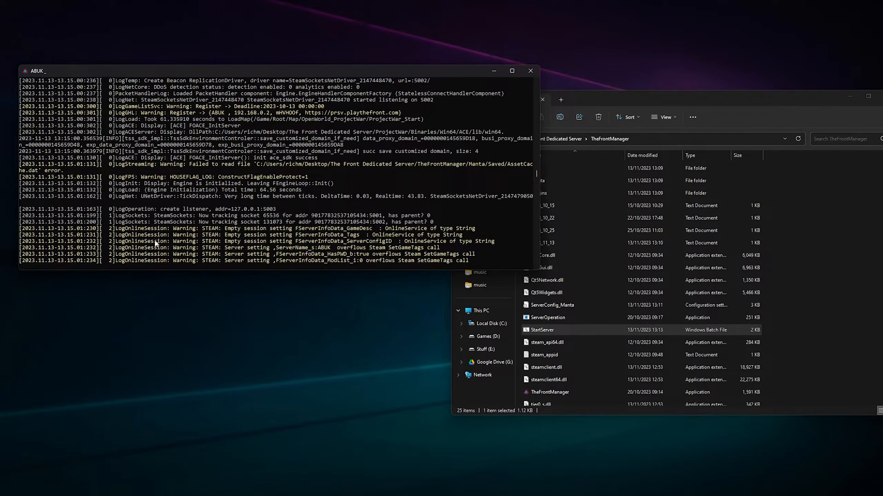
mouse_move(343, 243)
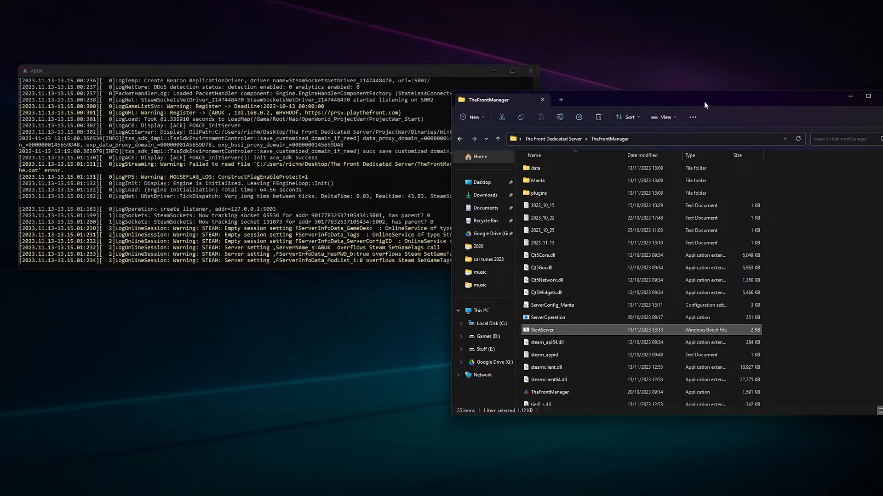
mouse_move(81, 384)
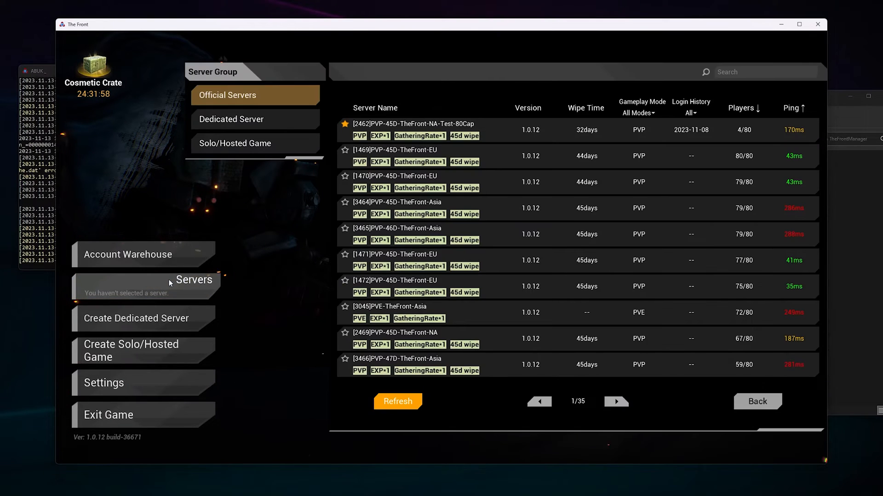
mouse_move(313, 191)
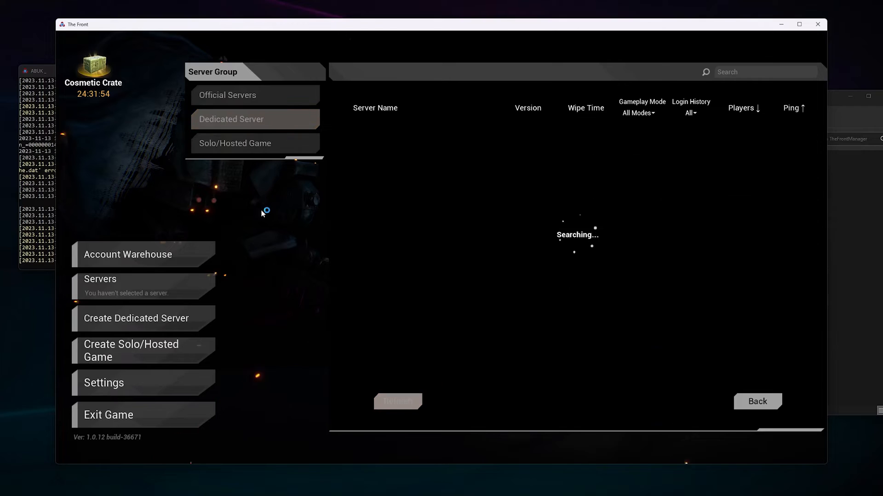
mouse_move(270, 220)
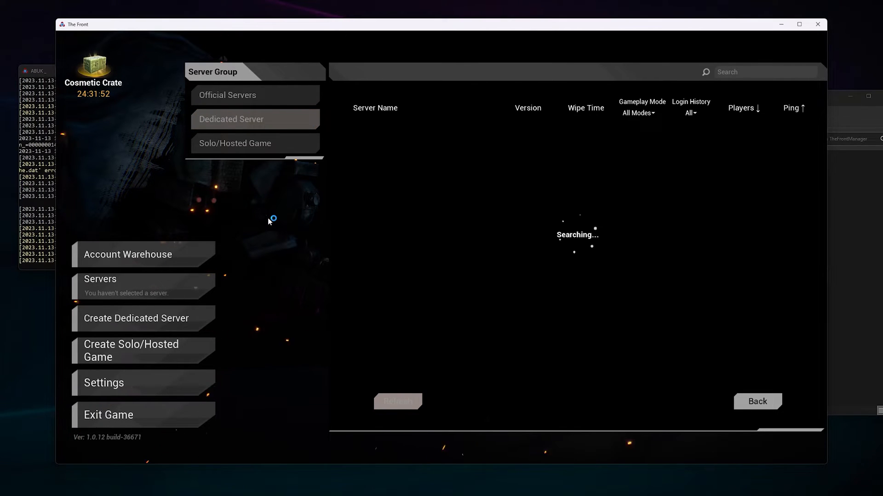
Switch the server browser to the Dedicated Server group listing ABUK-XP5x-UK.
click(254, 119)
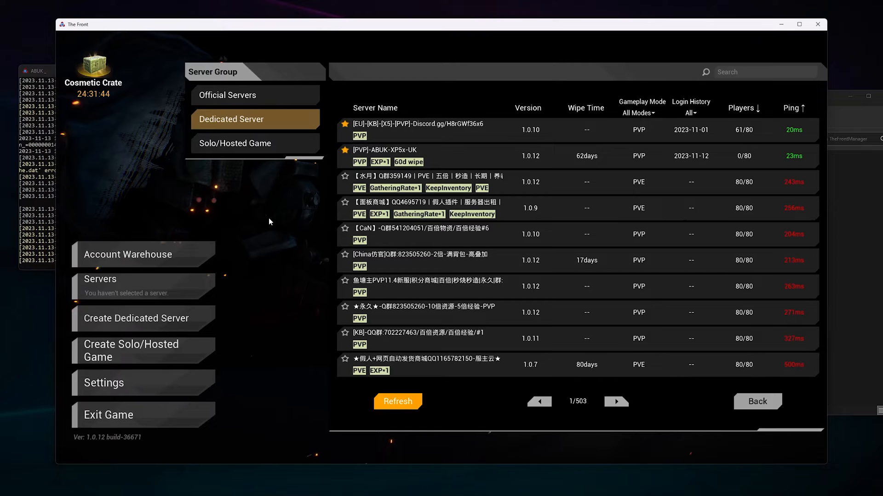
Search the dedicated list for 'abuk', check the ABUK PvE server's overview and close it.
click(743, 72)
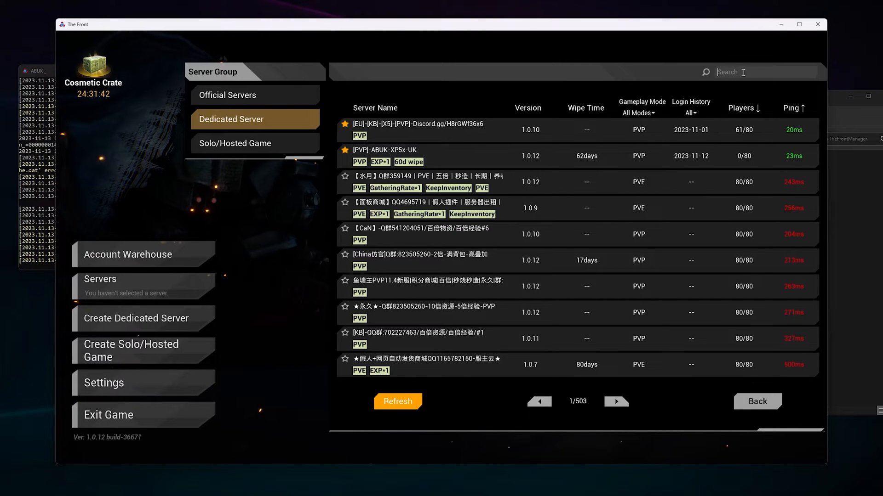
text(abuk)
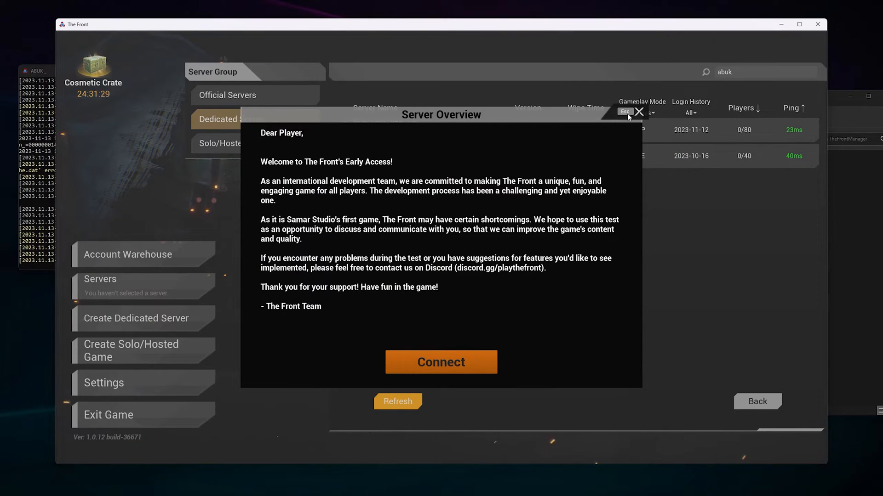
click(639, 113)
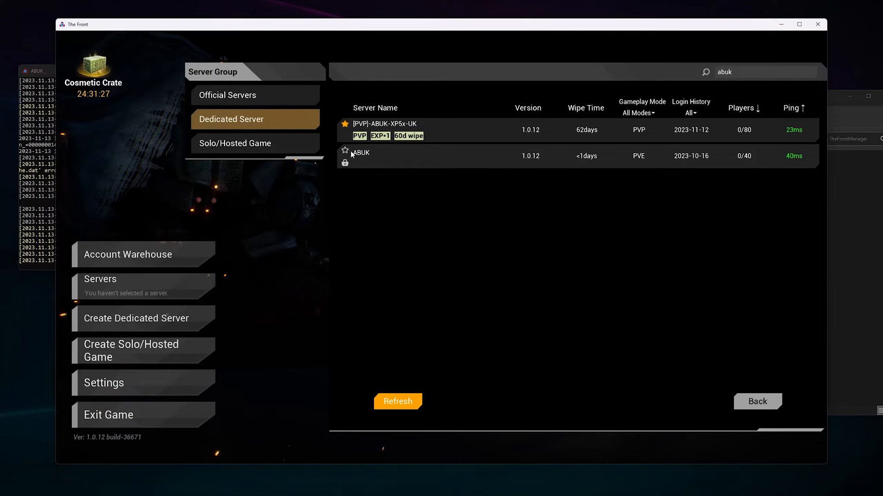
mouse_move(753, 160)
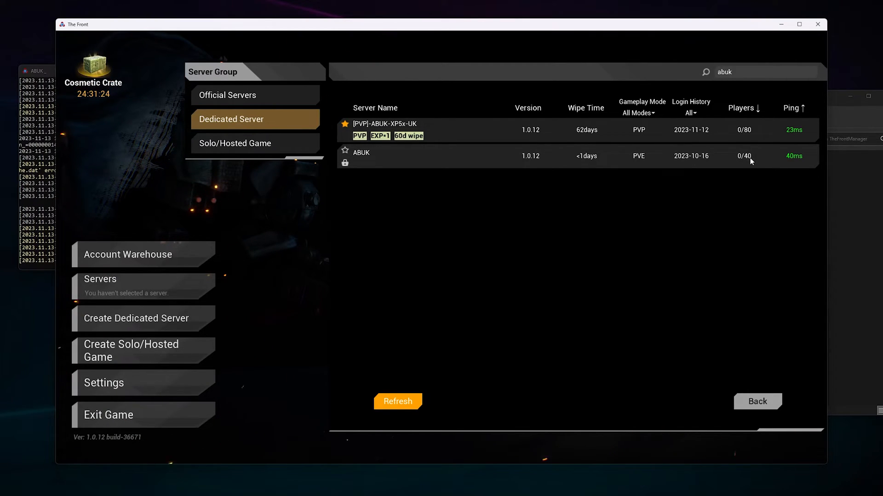
mouse_move(577, 164)
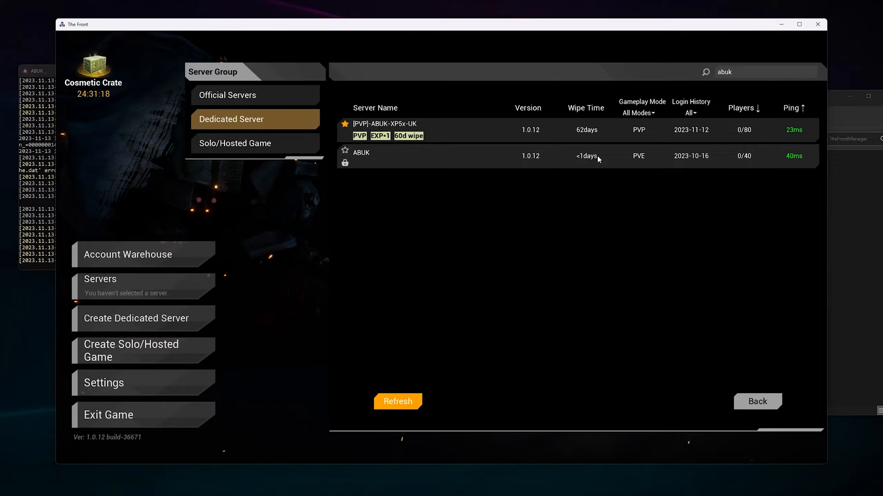
mouse_move(144, 415)
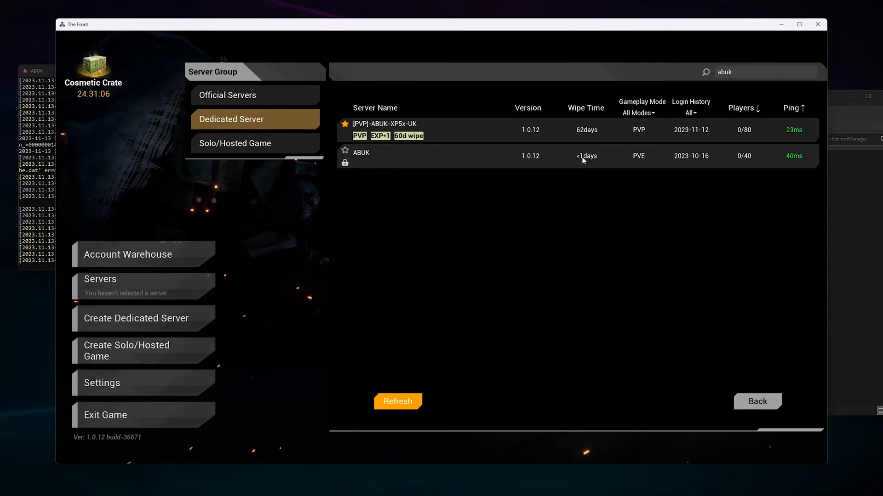
mouse_move(149, 460)
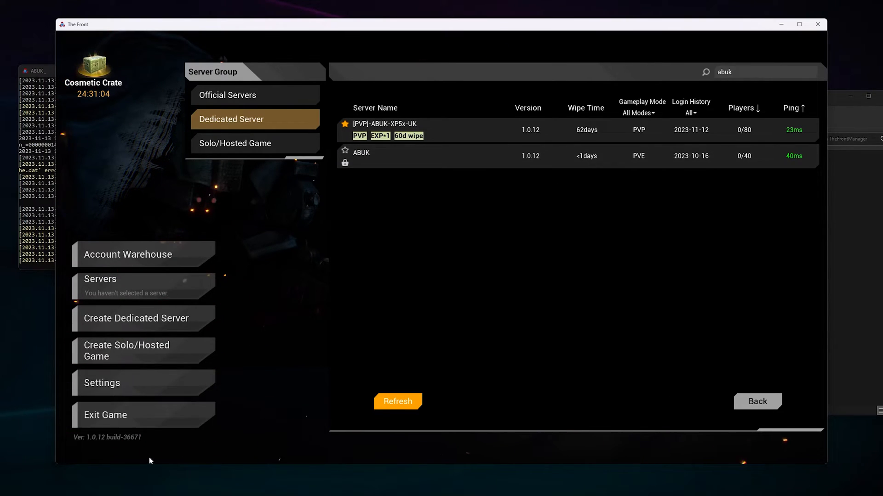
mouse_move(283, 277)
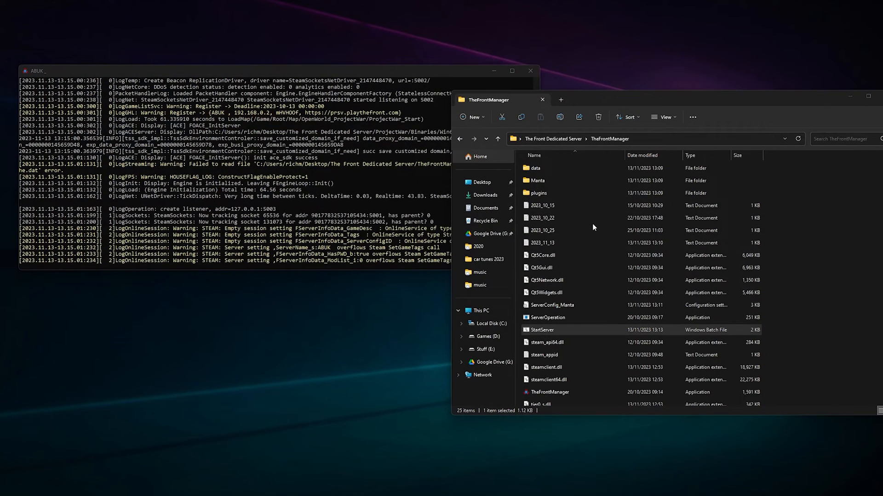
Review StartServer.bat's ClearSeverTime, ServerAdminAccounts and QueueThreshold settings without changing them.
right_click(543, 330)
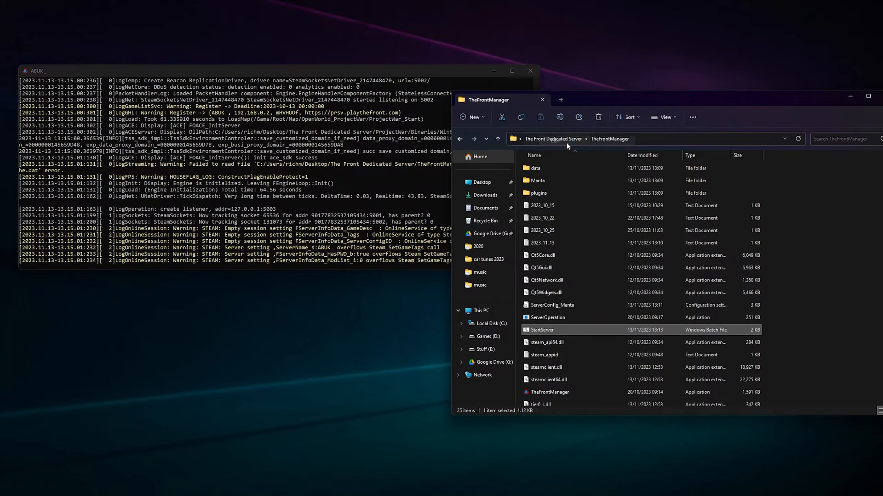
double_click(541, 331)
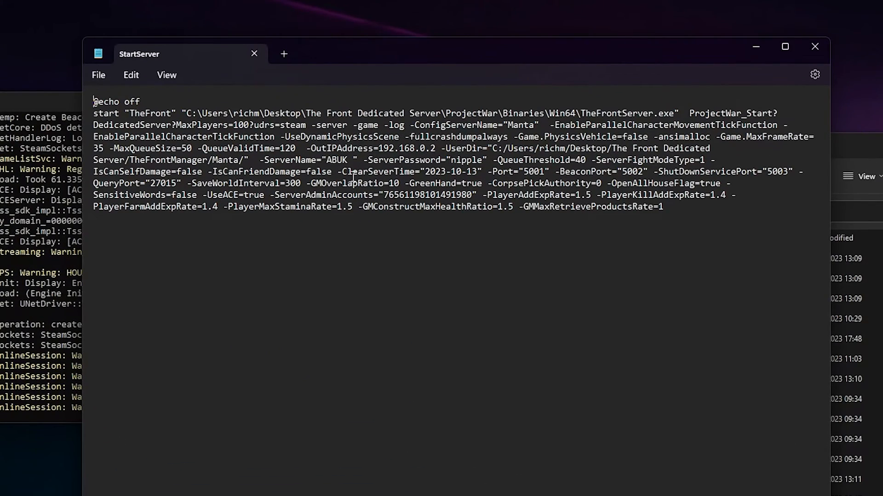
double_click(394, 171)
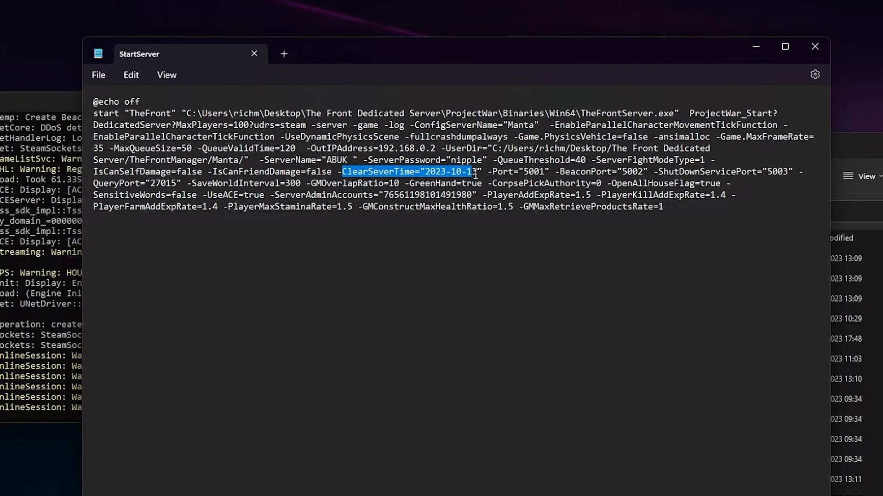
click(479, 172)
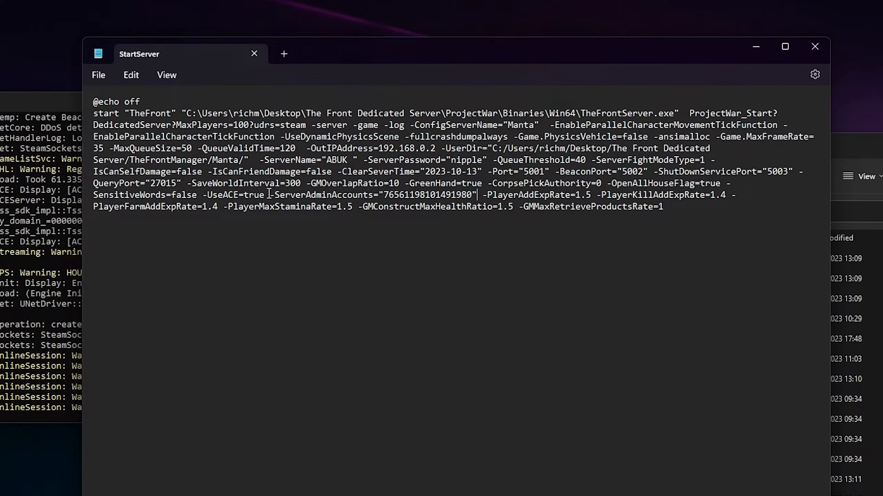
drag(270, 194, 475, 195)
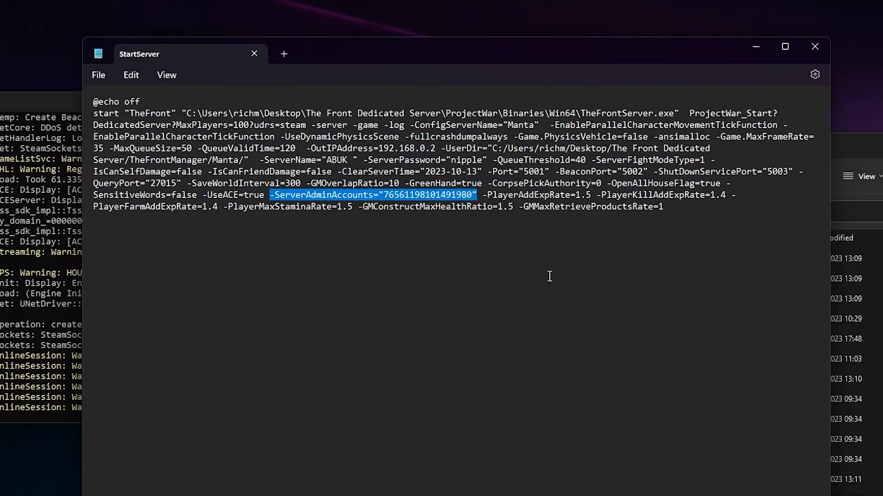
click(716, 195)
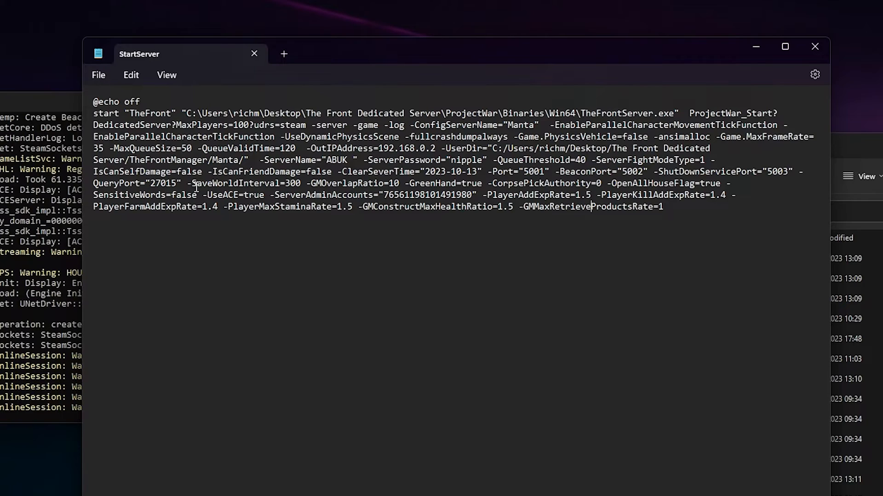
mouse_move(767, 134)
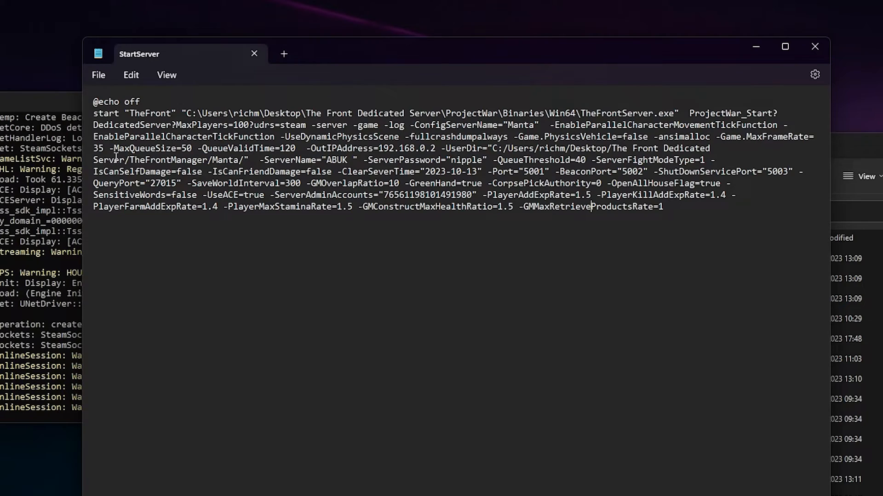
mouse_move(645, 178)
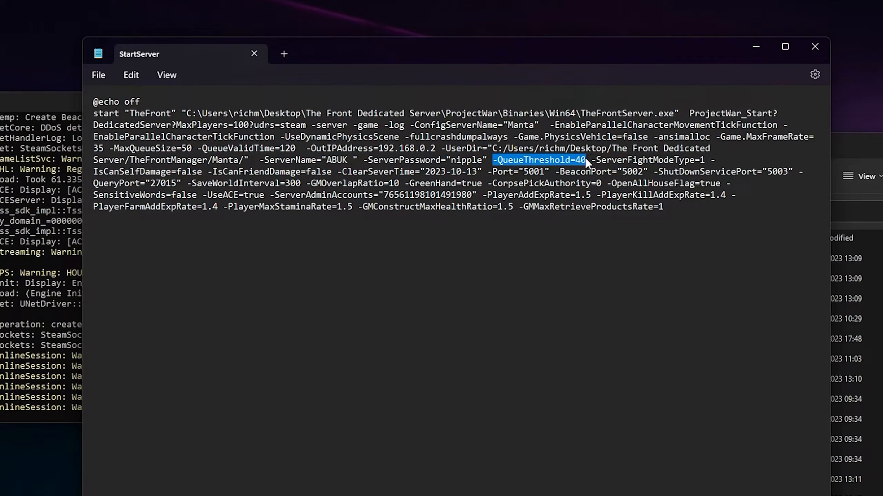
click(586, 160)
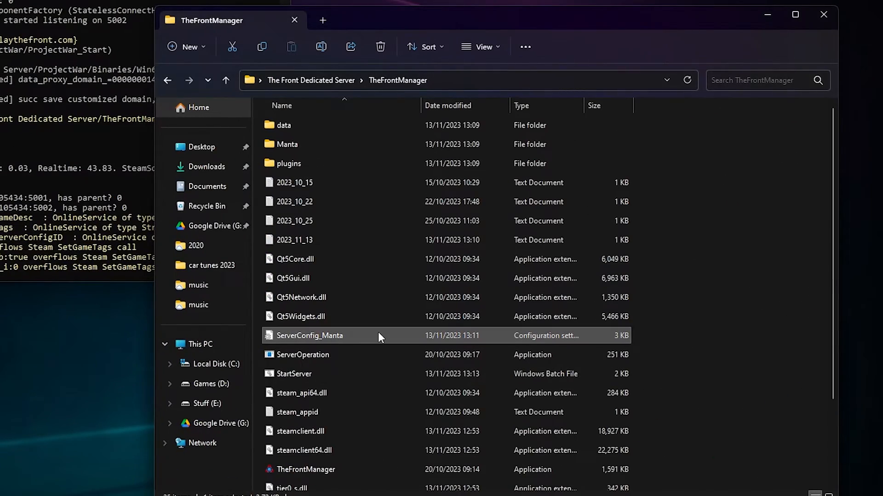
mouse_move(308, 336)
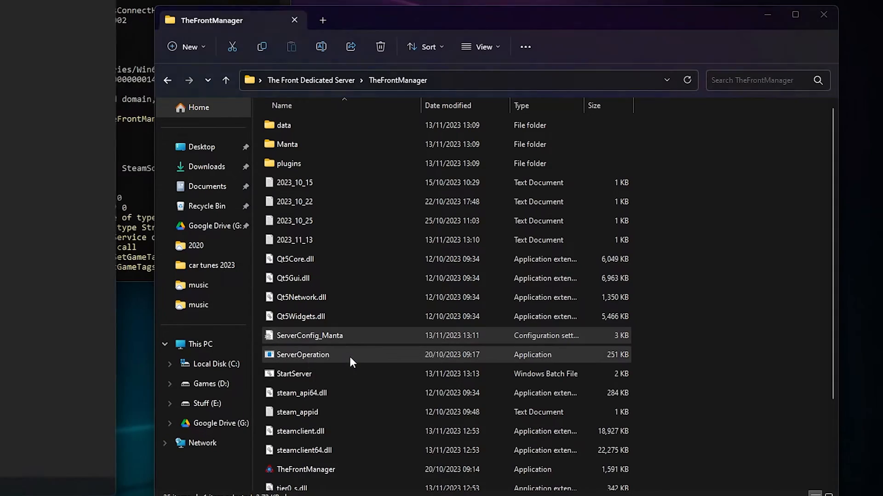
Compare ServerConfig_Manta with StartServer.bat in Notepad, both naming the server ABUK.
double_click(309, 335)
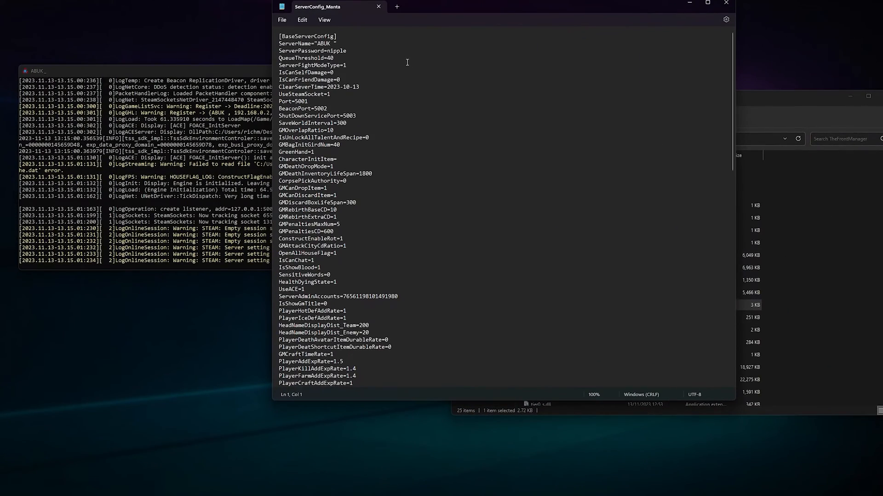
mouse_move(372, 51)
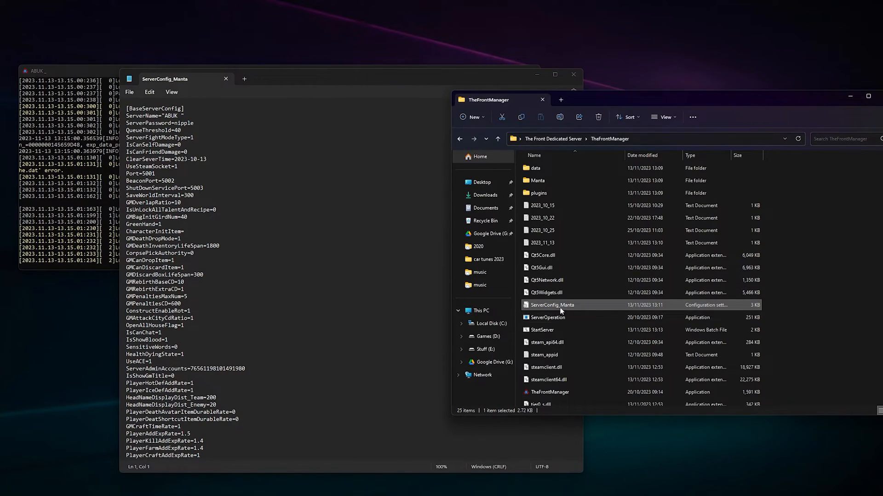
click(542, 330)
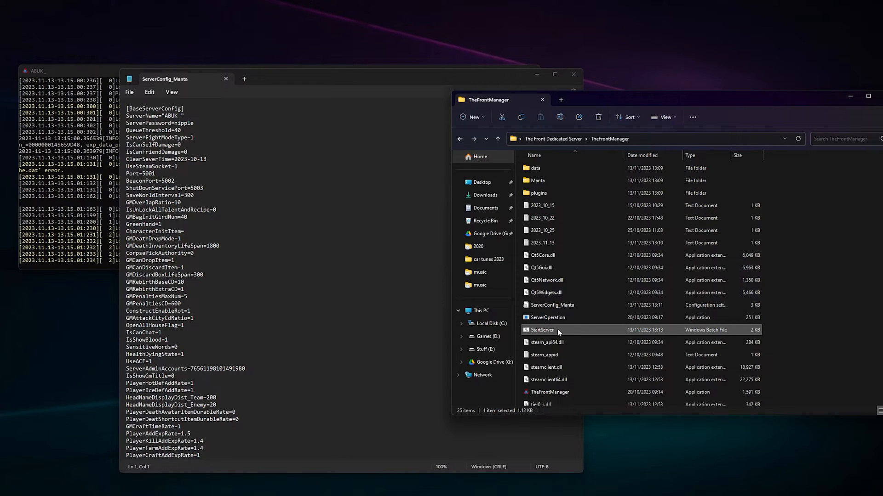
right_click(541, 330)
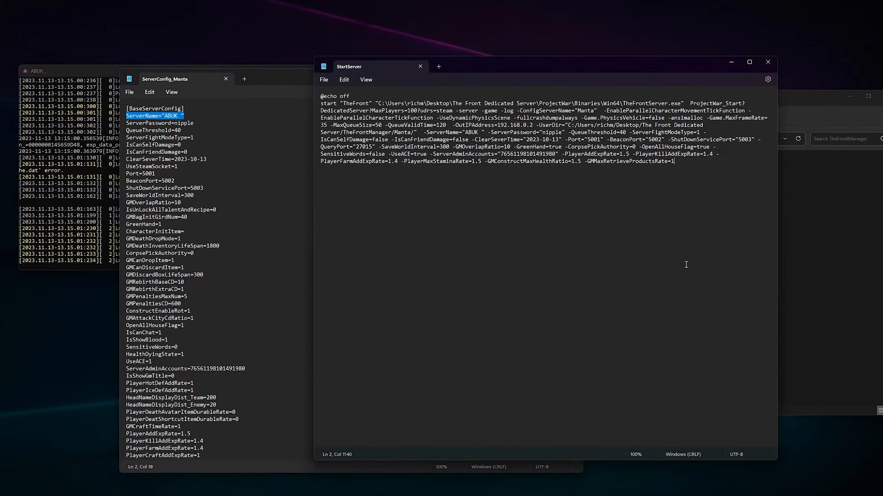
mouse_move(479, 130)
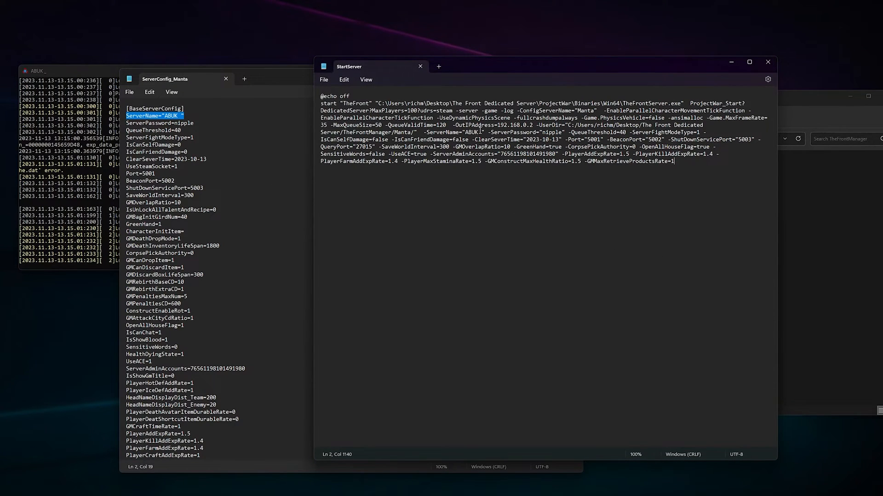
click(480, 131)
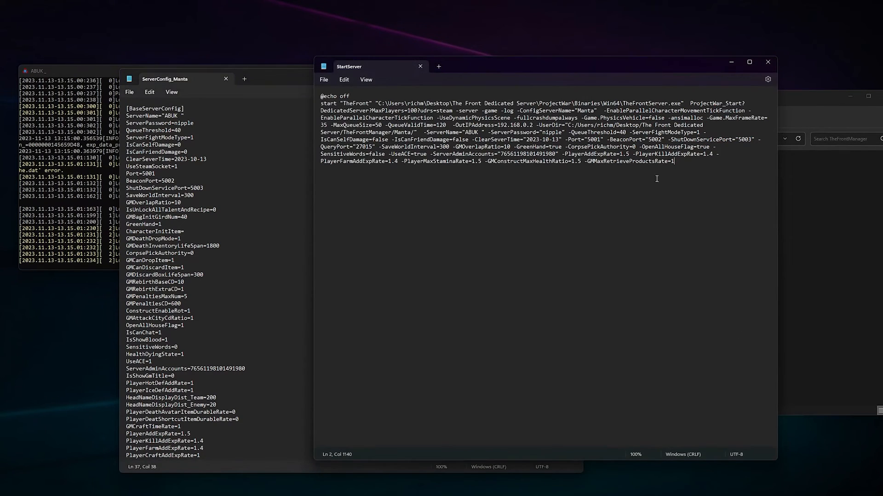
mouse_move(567, 131)
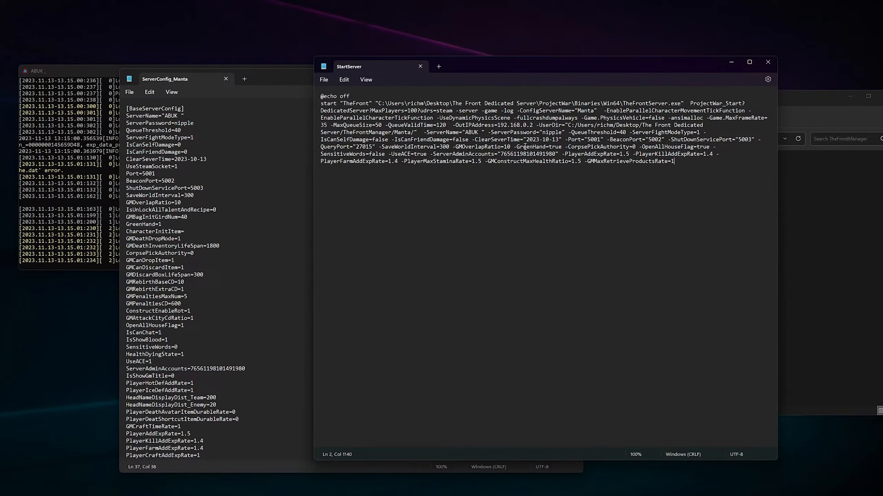
mouse_move(180, 232)
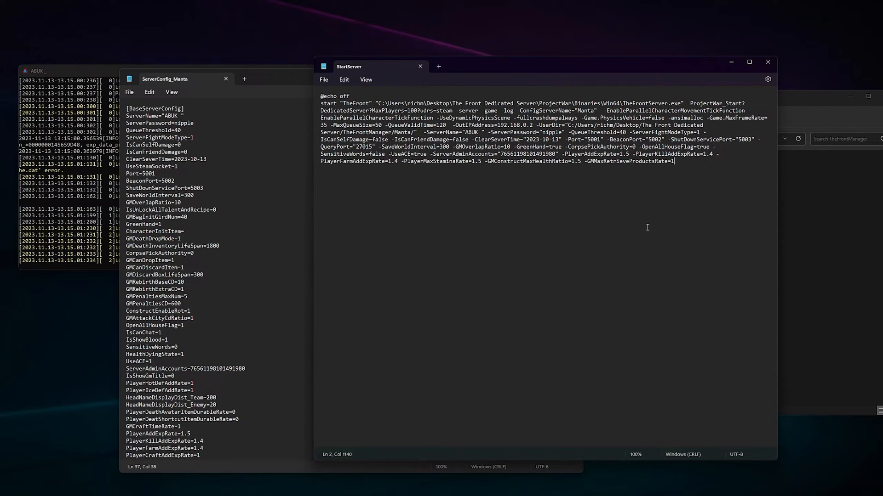
mouse_move(568, 129)
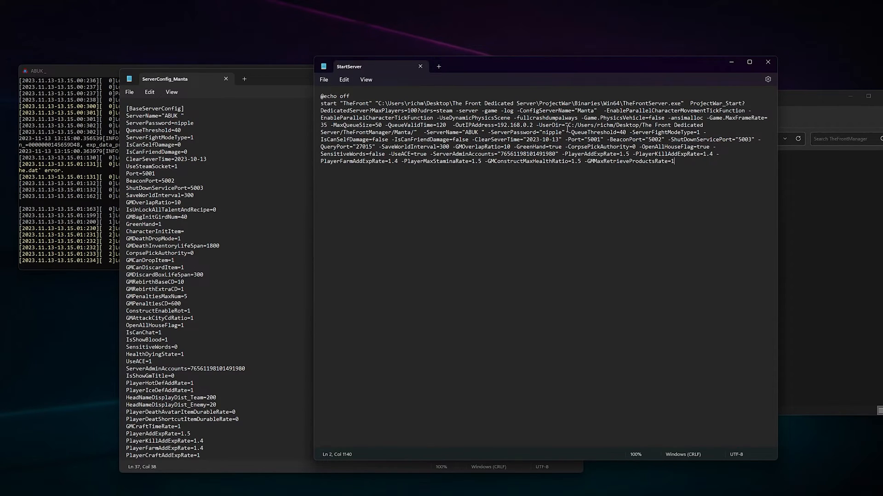
mouse_move(265, 136)
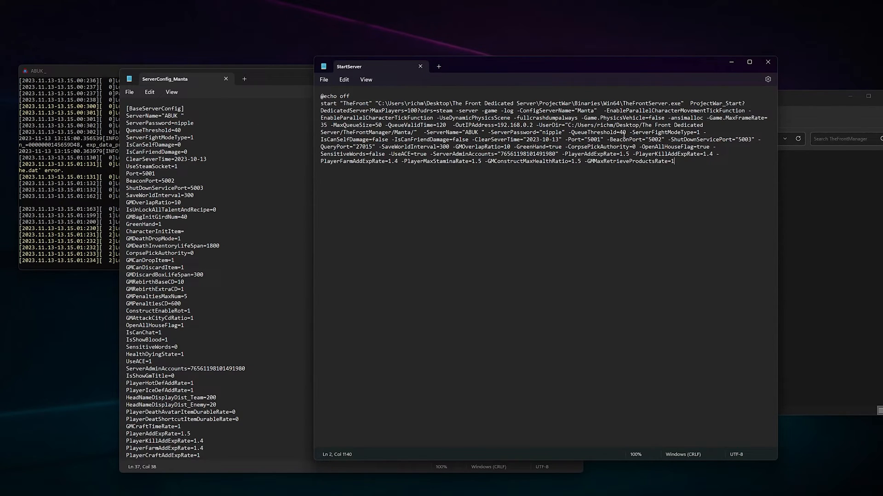
mouse_move(418, 257)
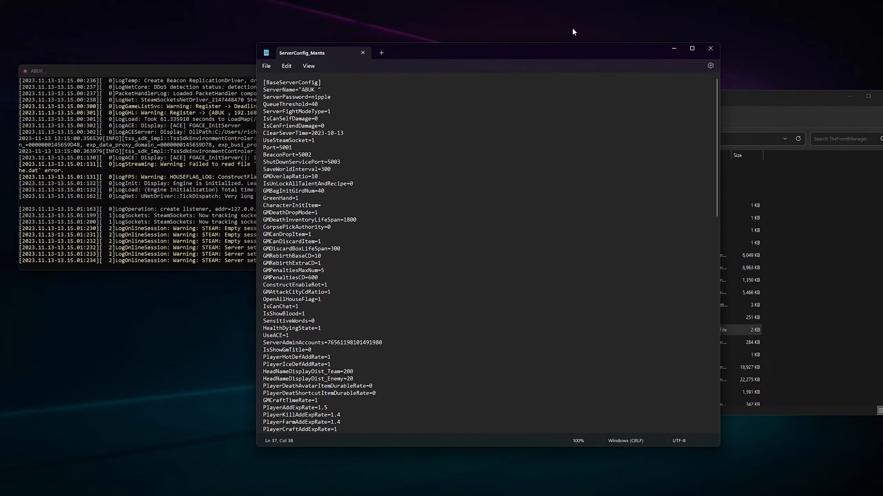
Return File Explorer to TheFrontManager folder via The Front Dedicated Server and refresh it.
scroll(down, 3)
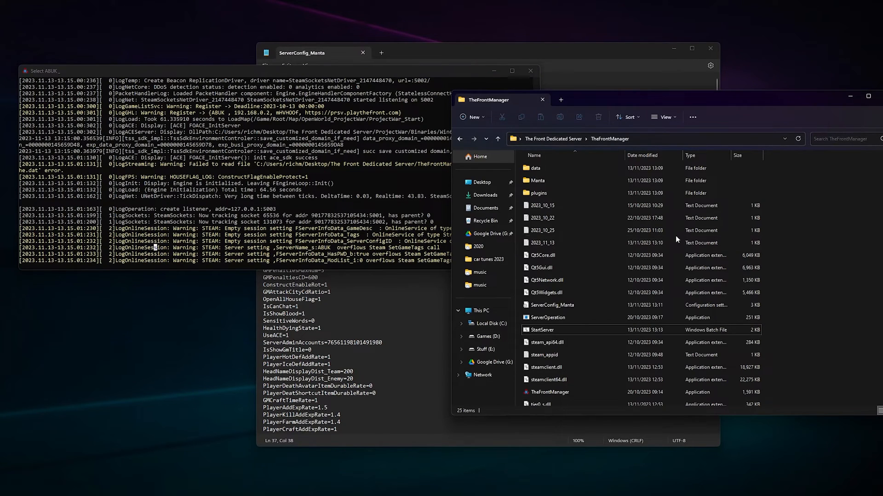
click(497, 139)
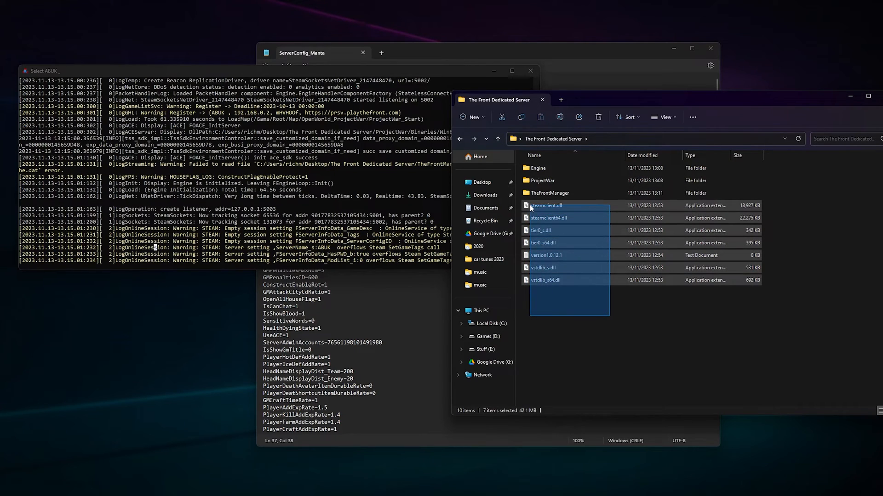
double_click(548, 193)
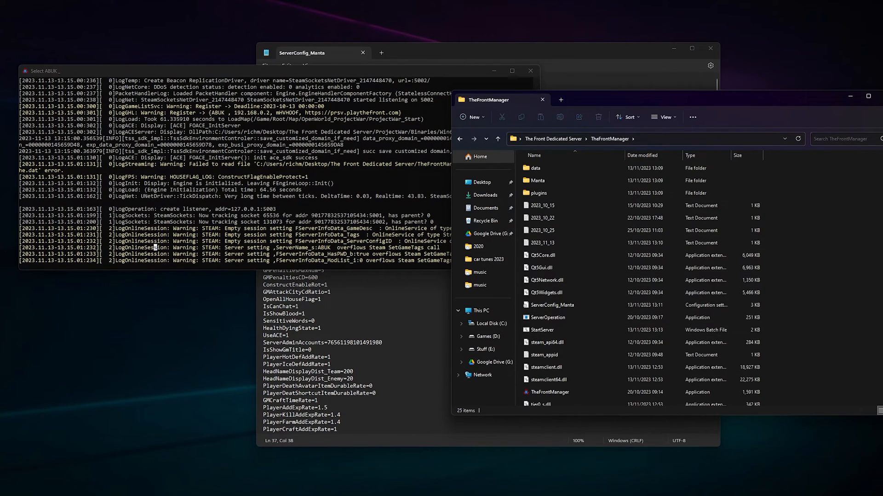
click(498, 139)
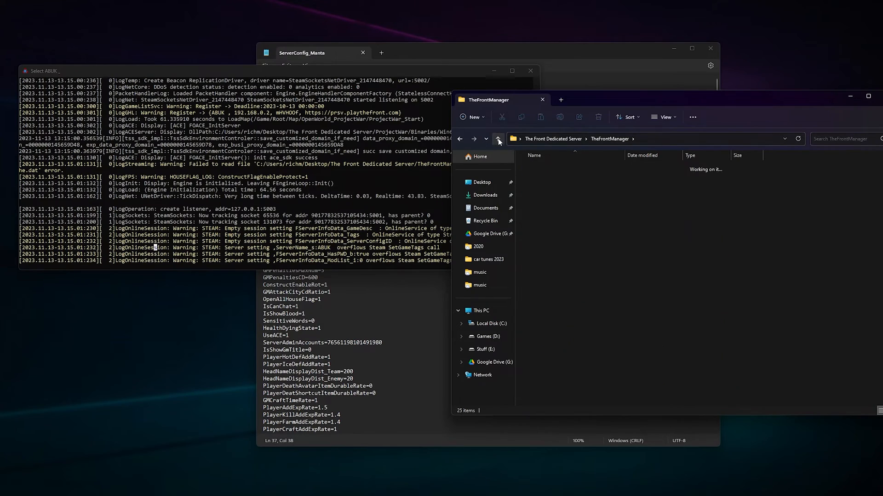
click(497, 139)
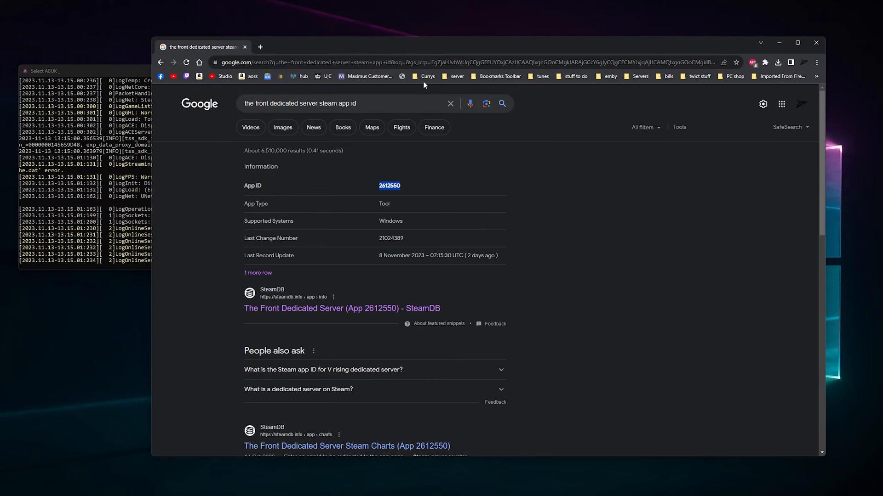
Load the Hammer Software 'How to Enable ICMP (PING)' guide from the server bookmarks and skim it.
click(457, 76)
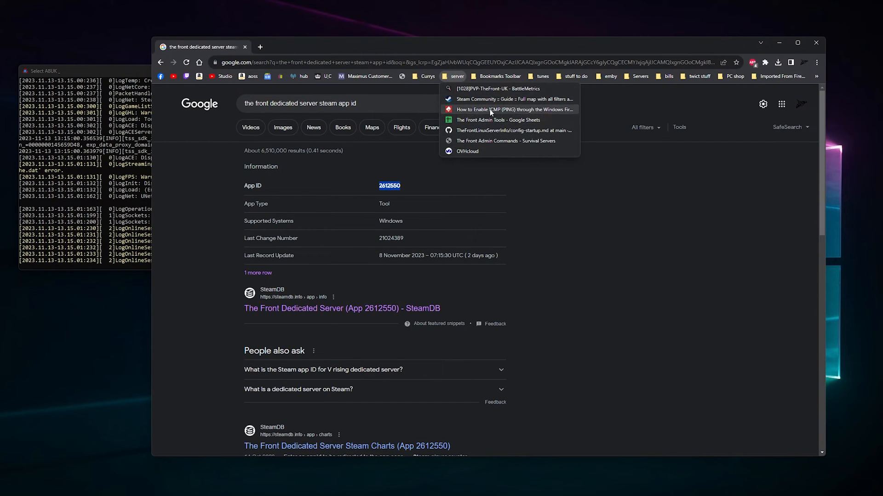
click(514, 109)
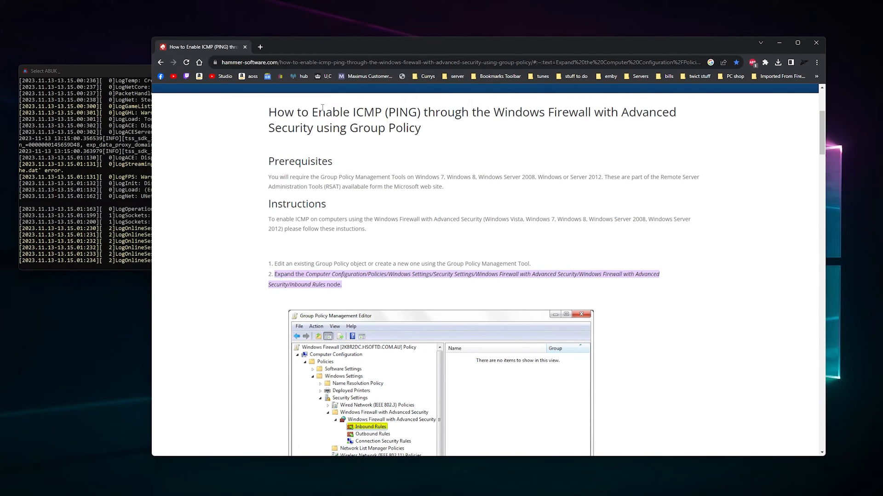
scroll(down, 3)
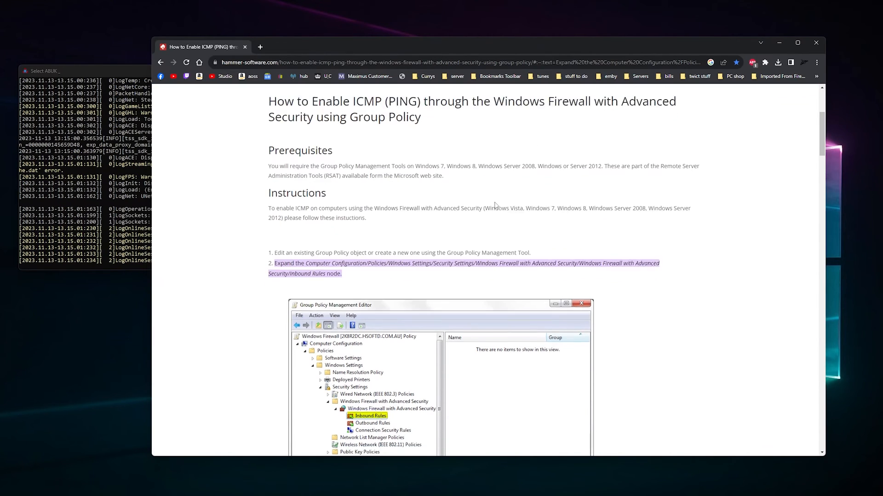
scroll(down, 3)
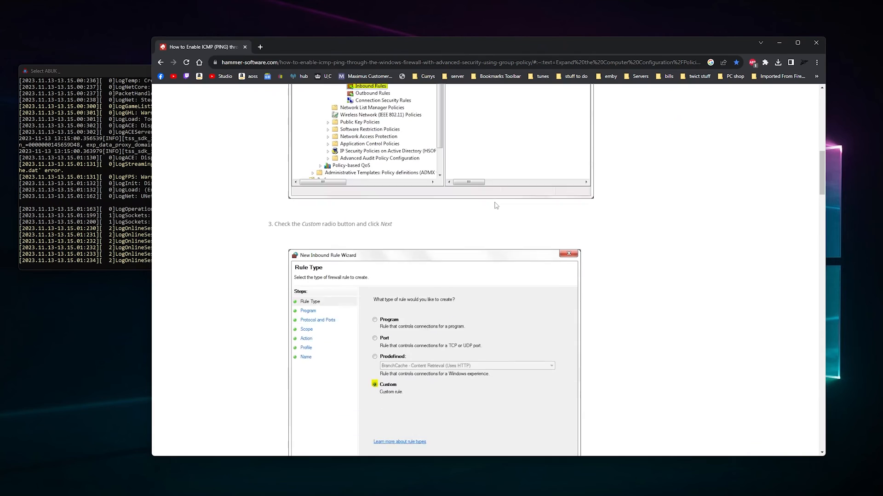
scroll(down, 3)
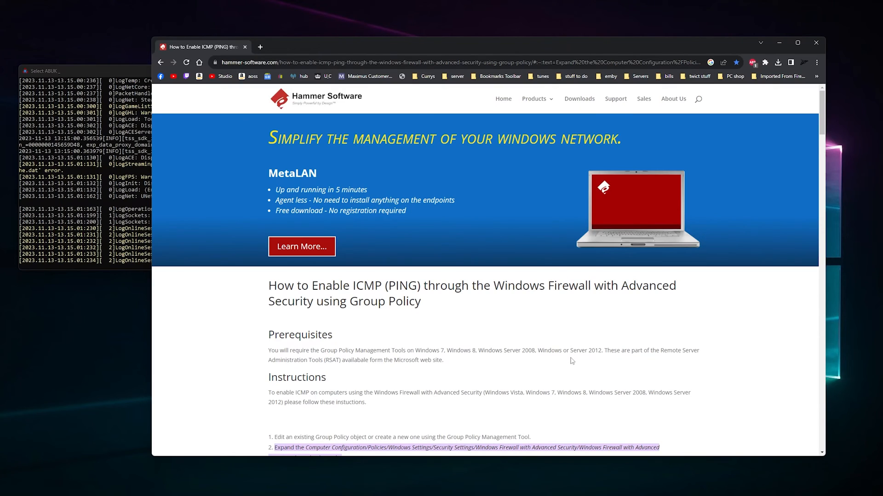
mouse_move(694, 309)
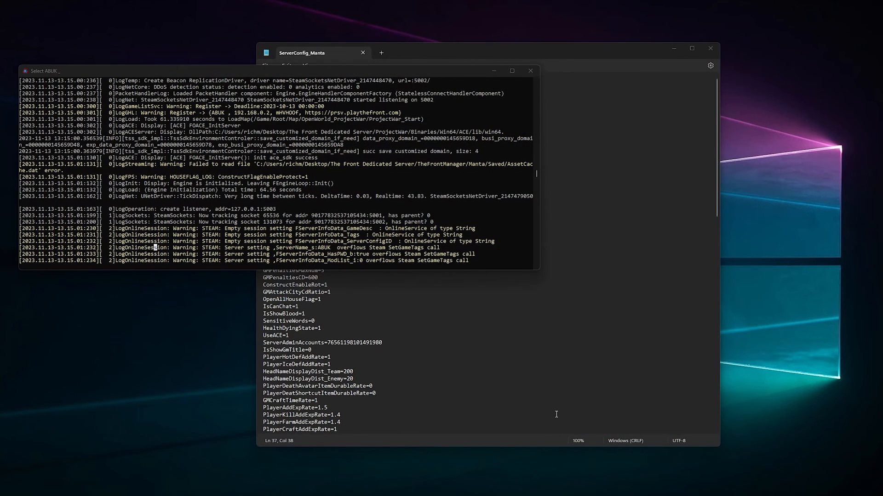
mouse_move(754, 308)
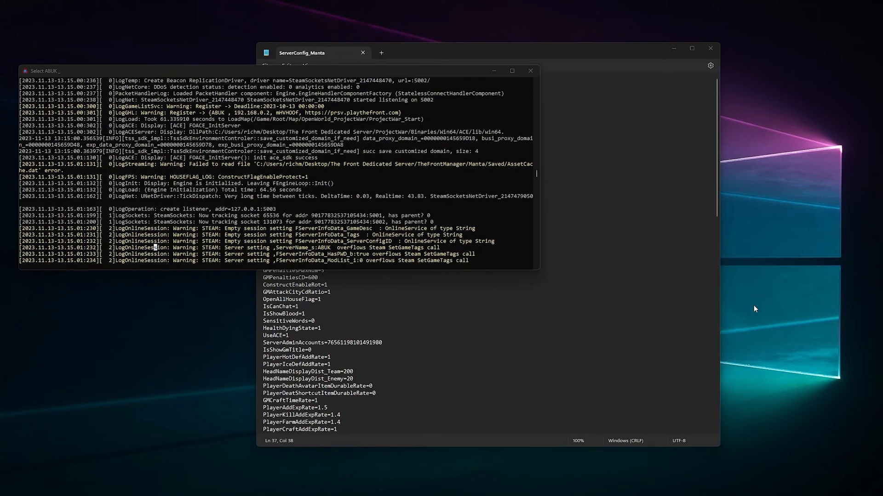
mouse_move(765, 314)
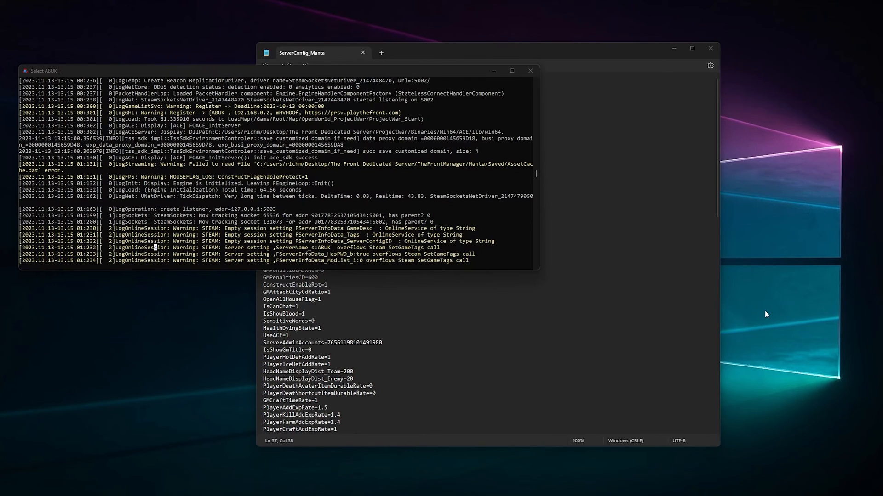